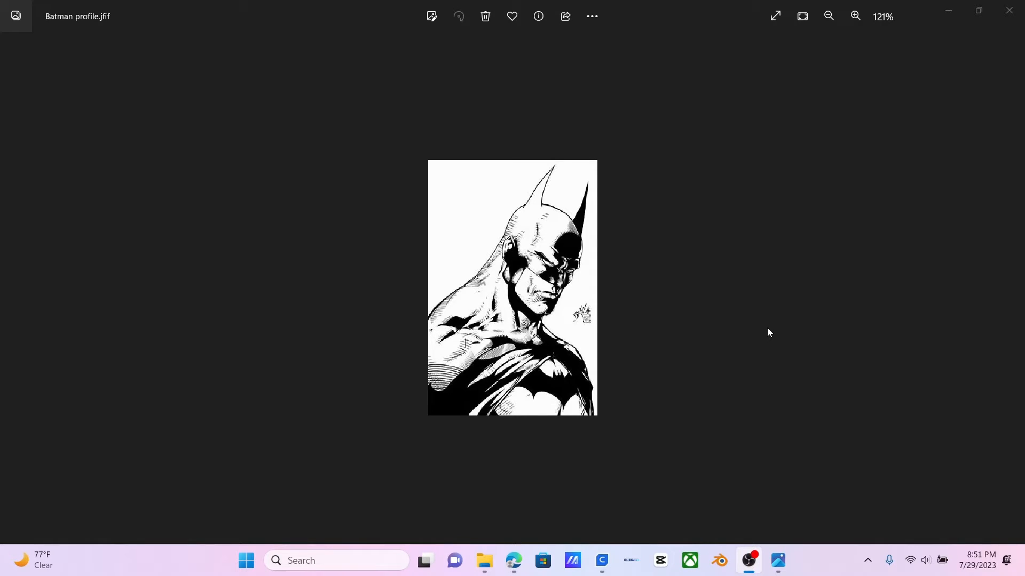
mouse_move(734, 189)
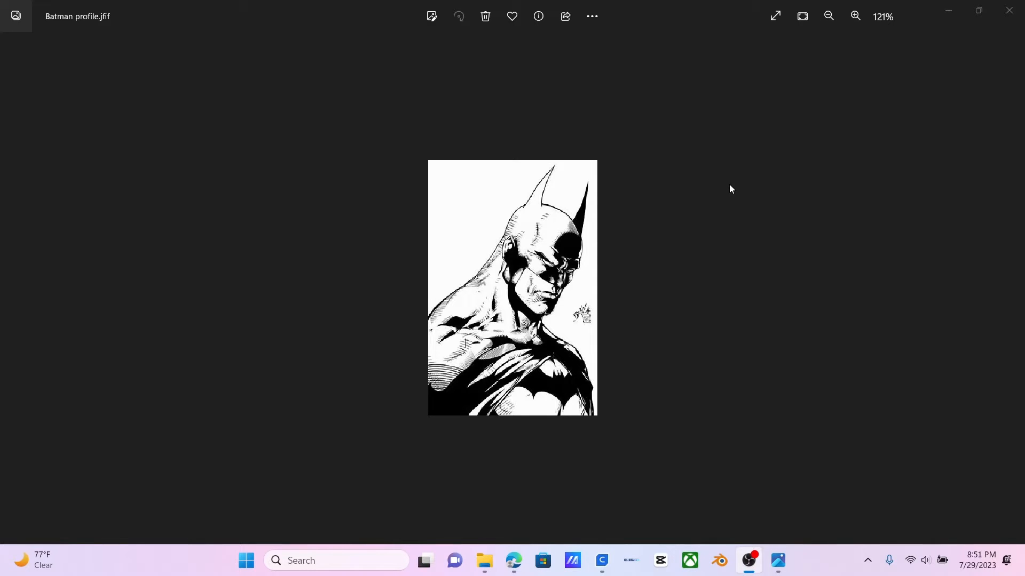
mouse_move(668, 325)
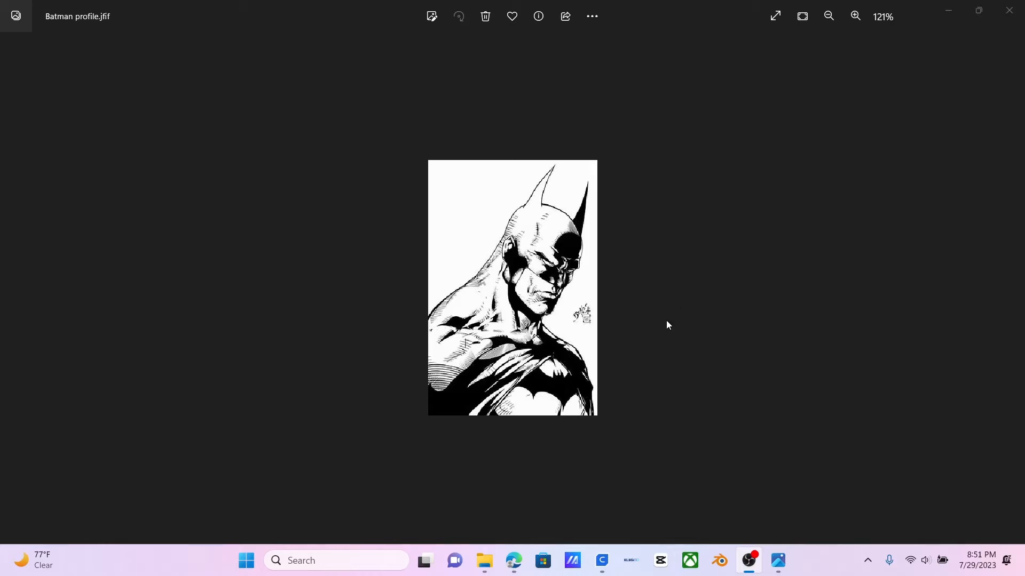
mouse_move(619, 387)
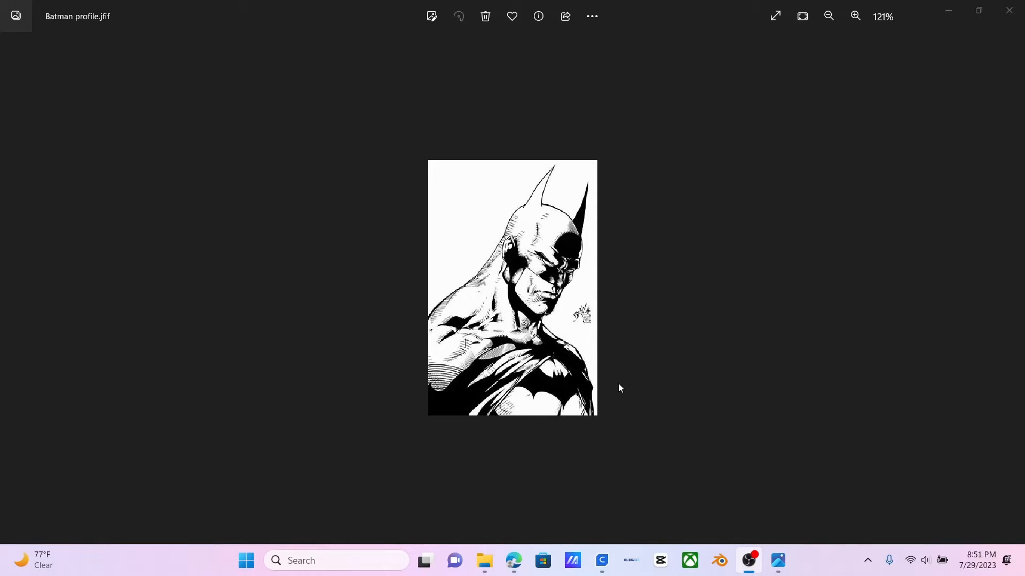
mouse_move(729, 377)
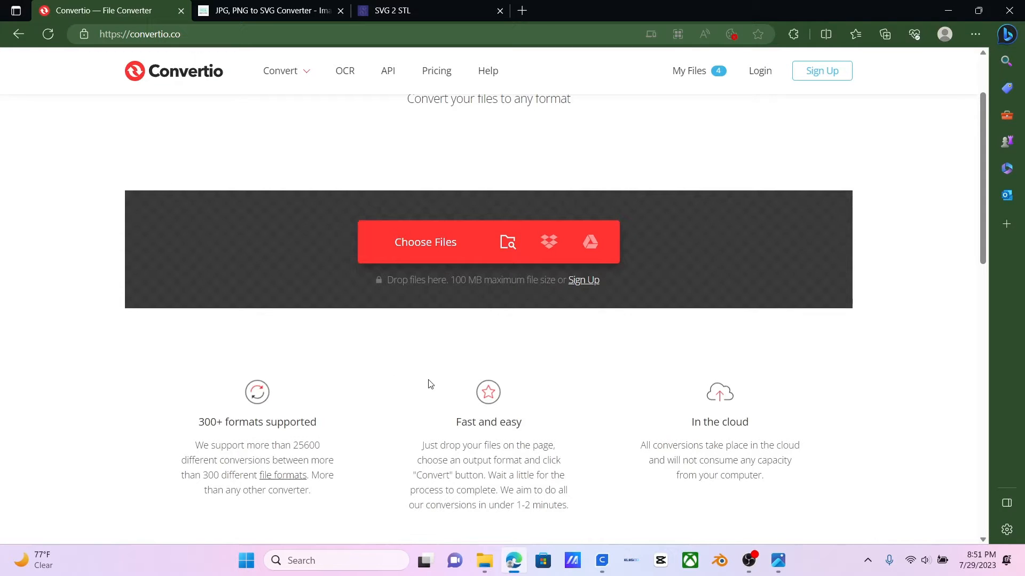
mouse_move(54, 82)
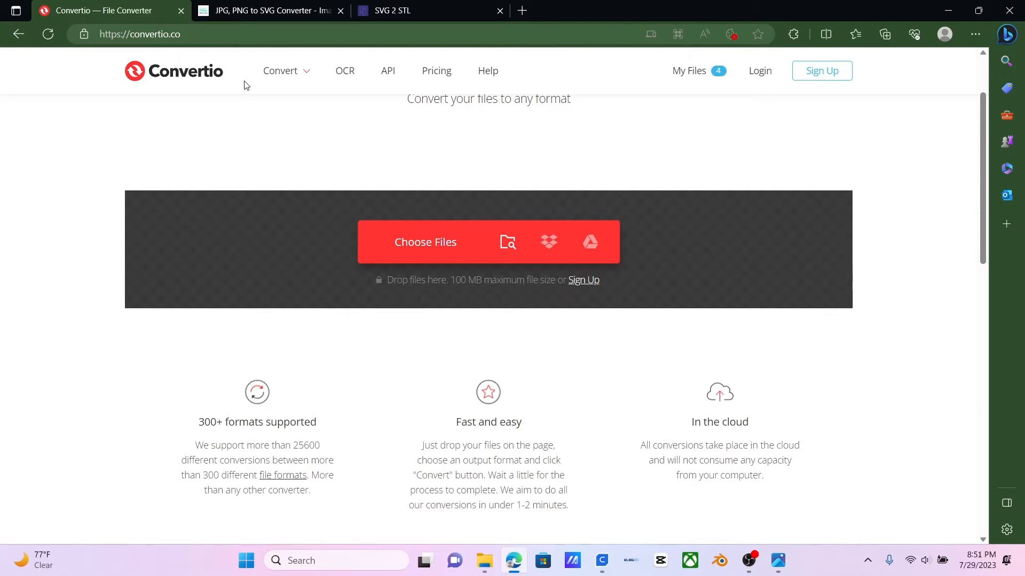
mouse_move(238, 92)
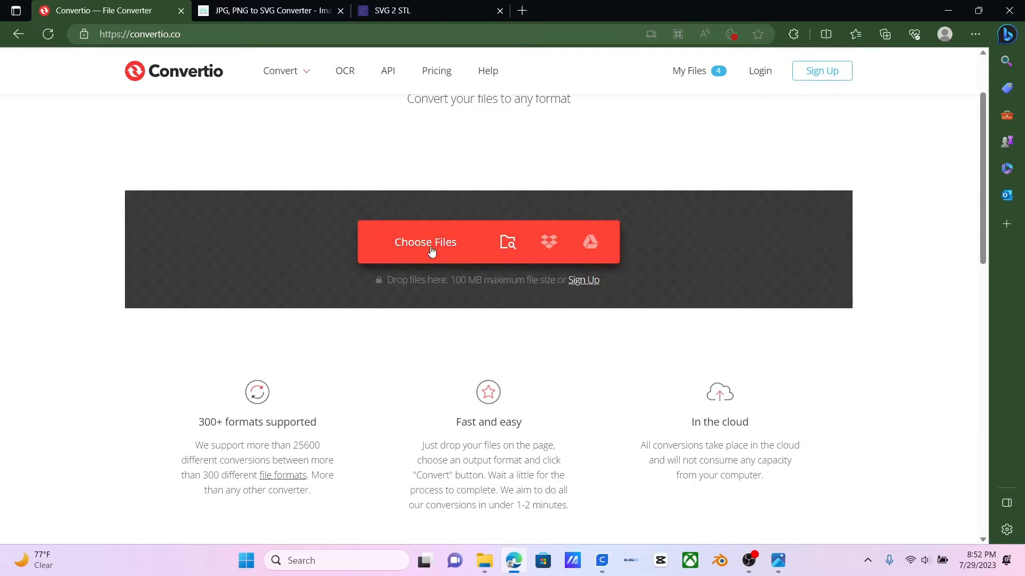
Step: Upload the Batman profile picture, convert it to PNG and download the result
click(426, 242)
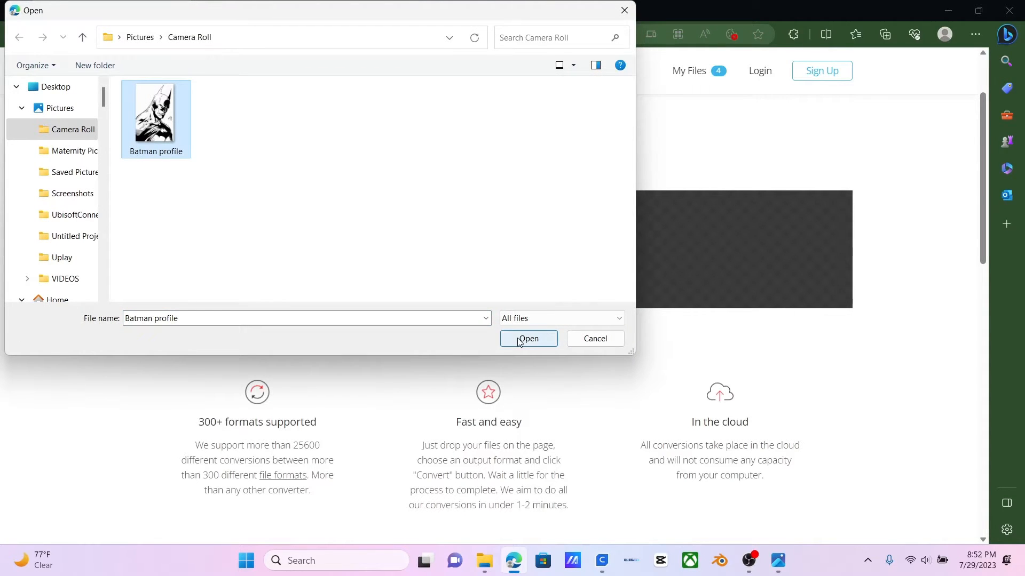
click(527, 339)
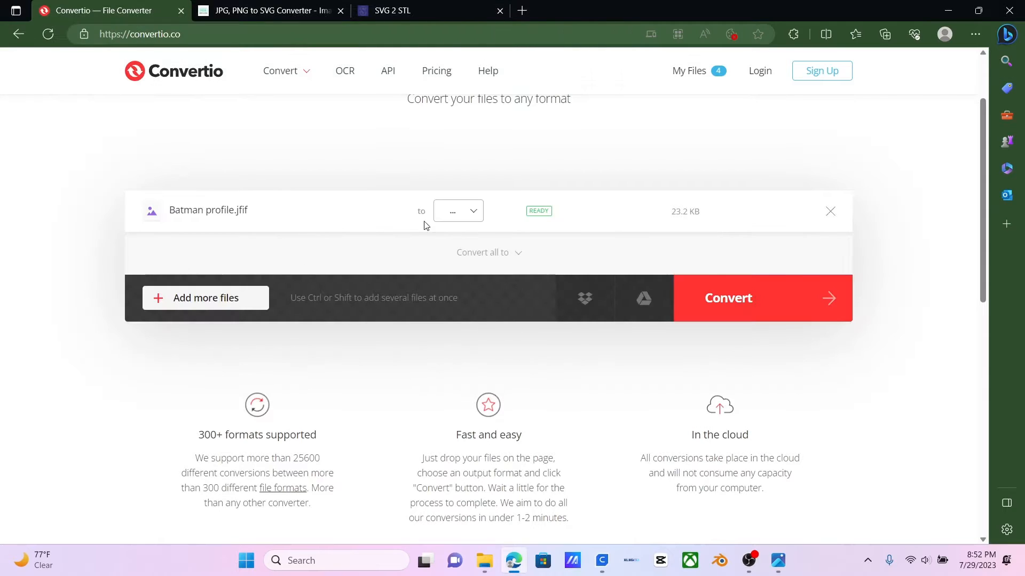
click(458, 210)
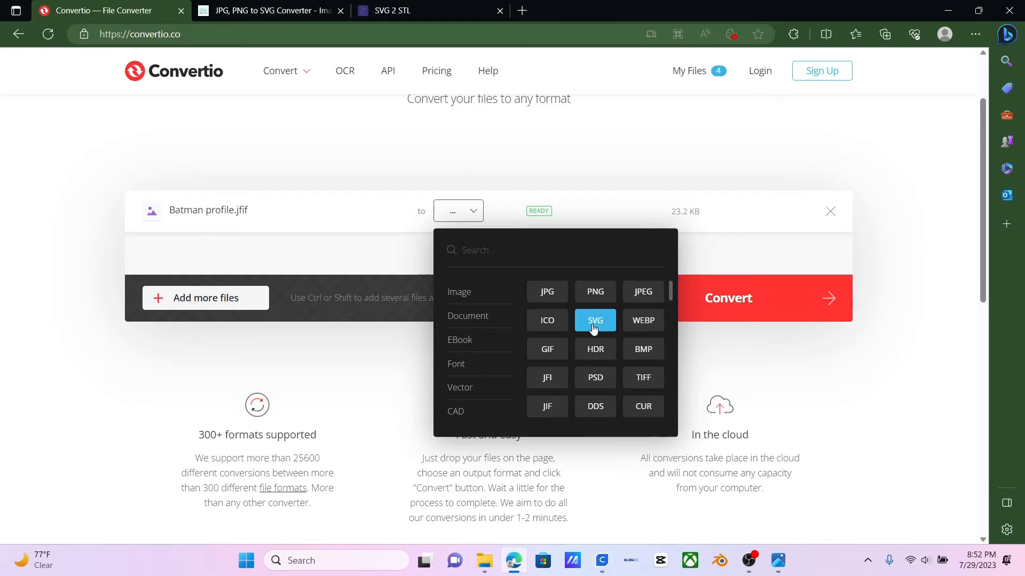
mouse_move(594, 292)
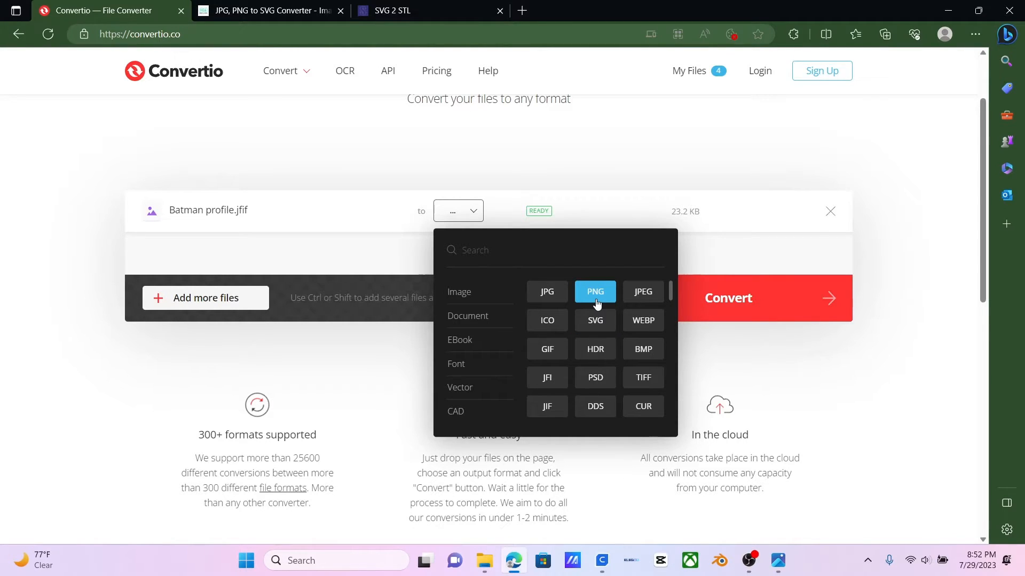
click(595, 291)
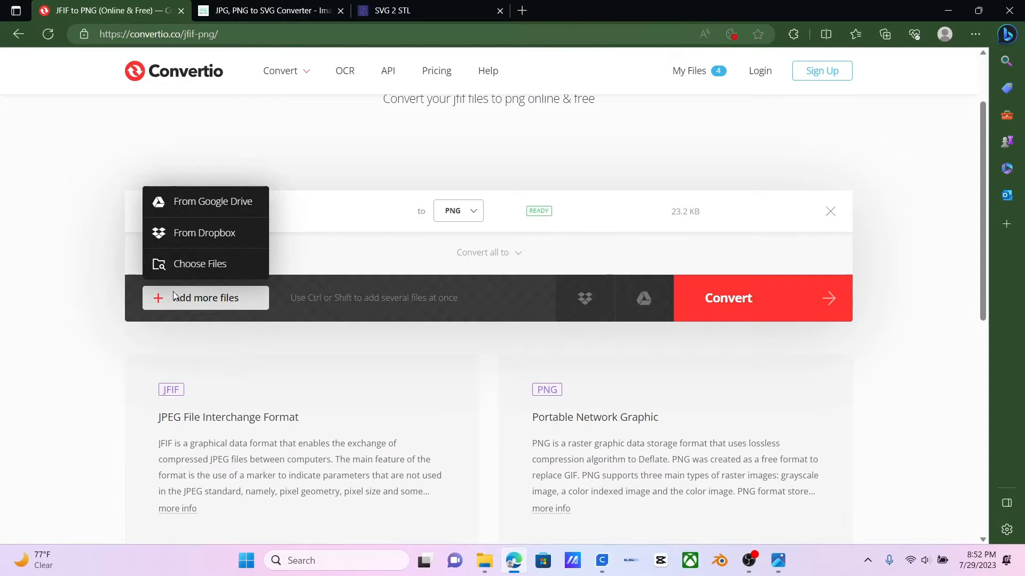
click(726, 297)
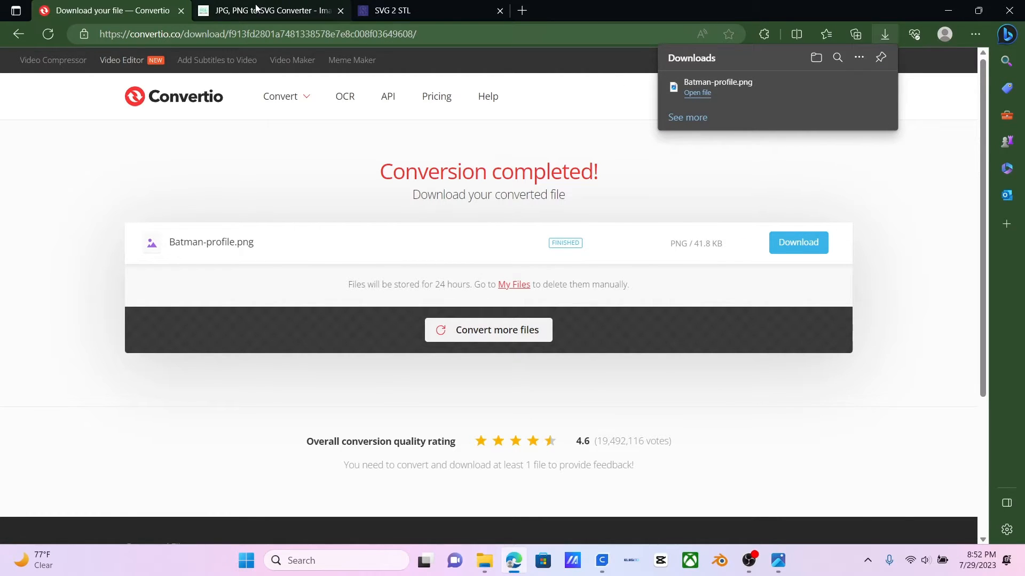
click(268, 11)
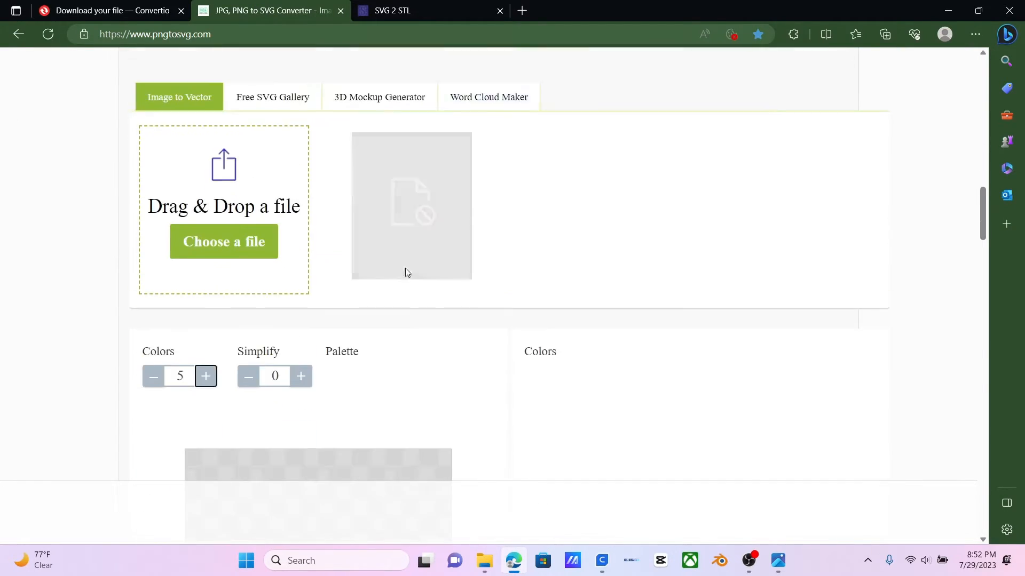
Step: Load the Batman-profile PNG from Downloads into the image-to-vector converter
click(223, 241)
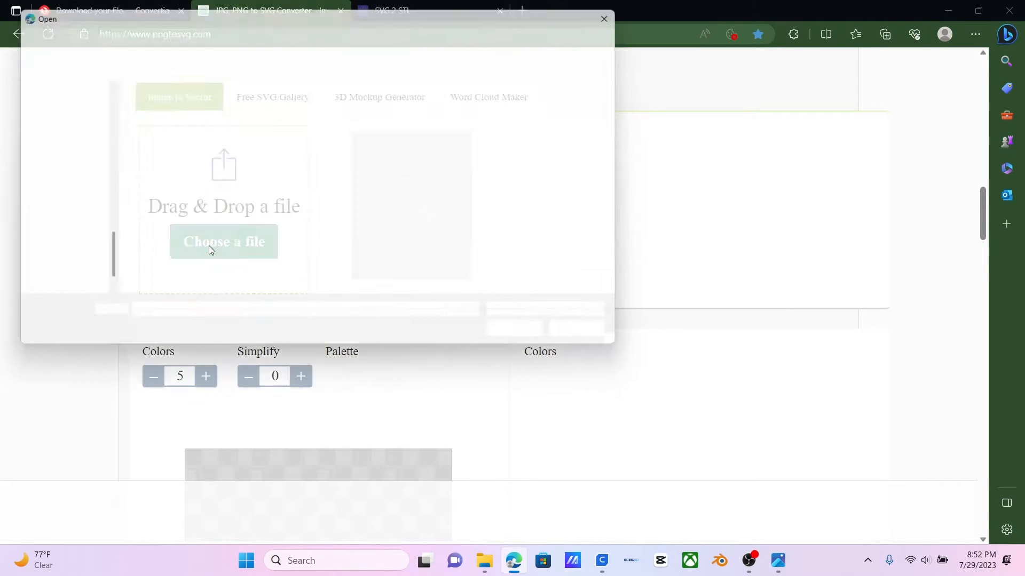
click(223, 241)
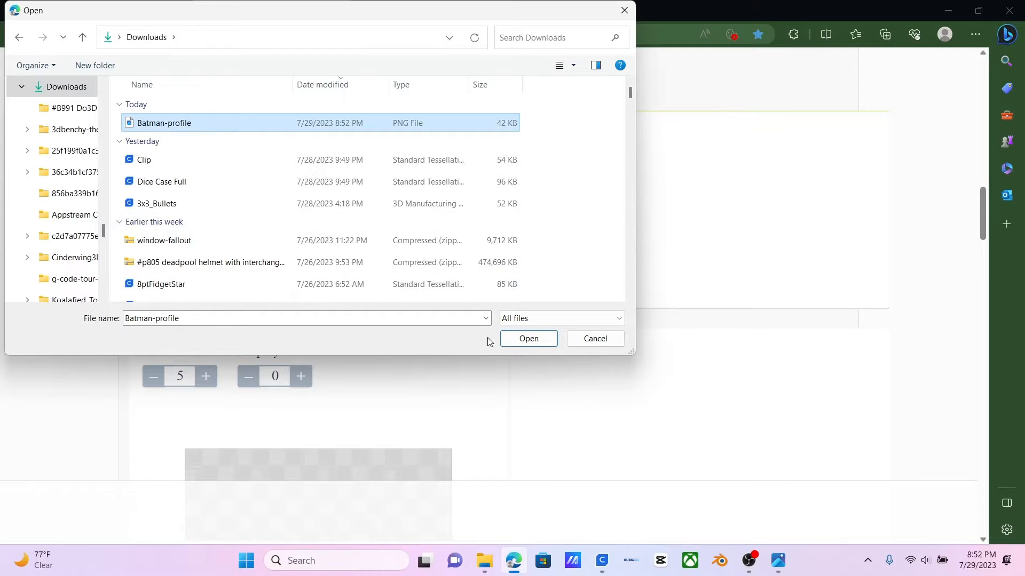
click(528, 338)
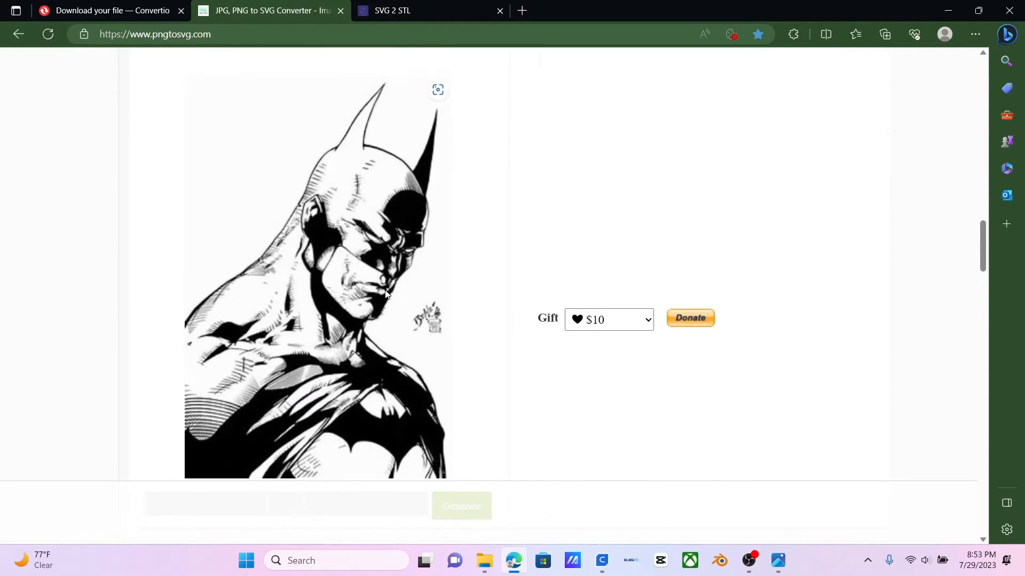
Step: Reduce the trace to 1 colour, generate the black Batman vector and download the SVG
scroll(up, 3)
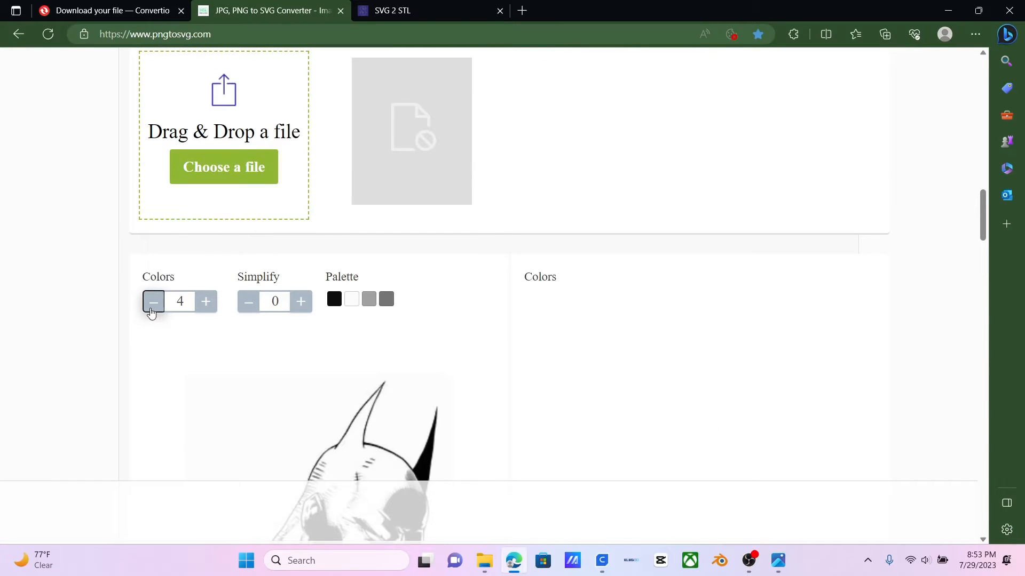
click(152, 301)
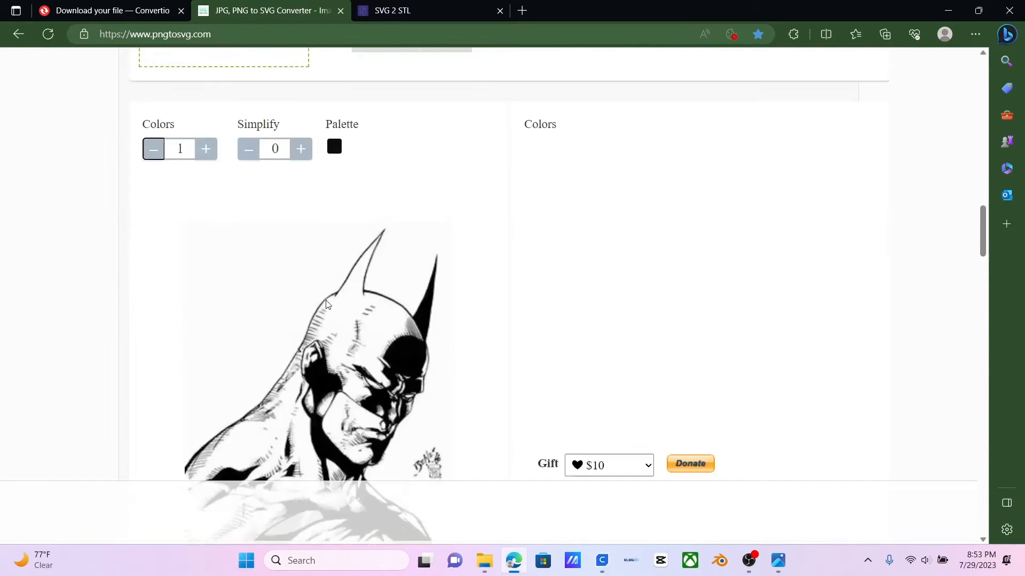
scroll(down, 3)
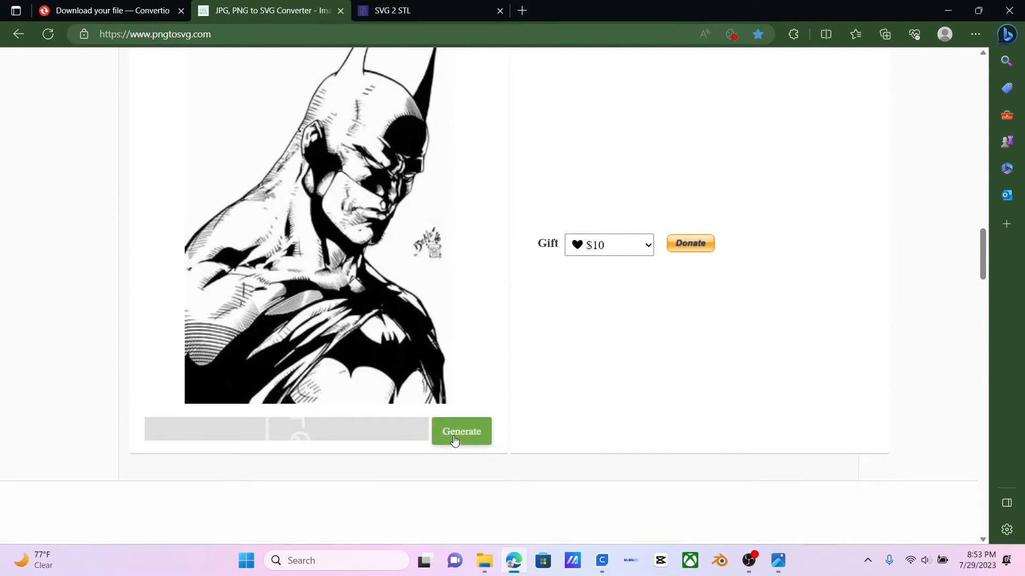
click(461, 431)
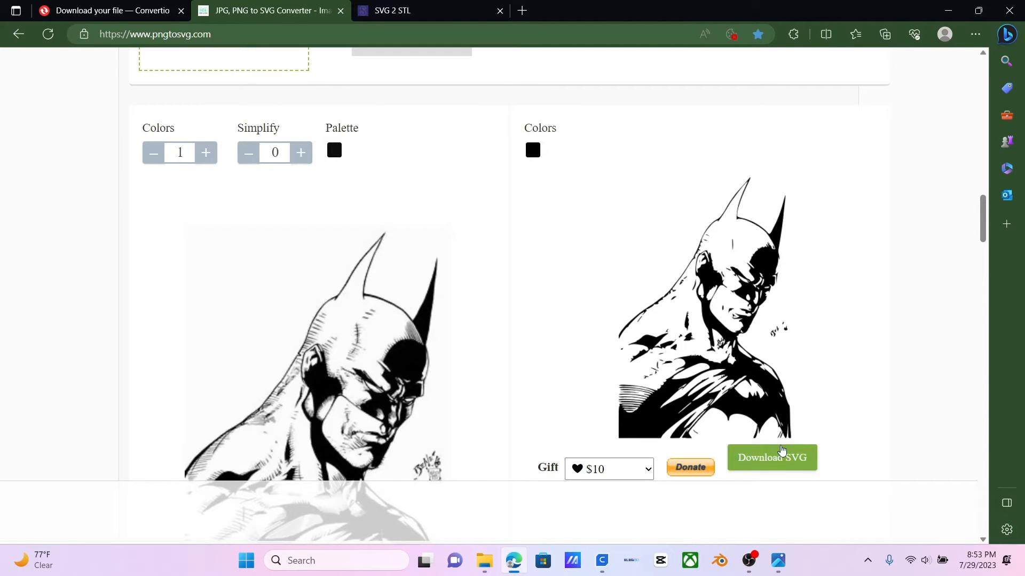
click(771, 457)
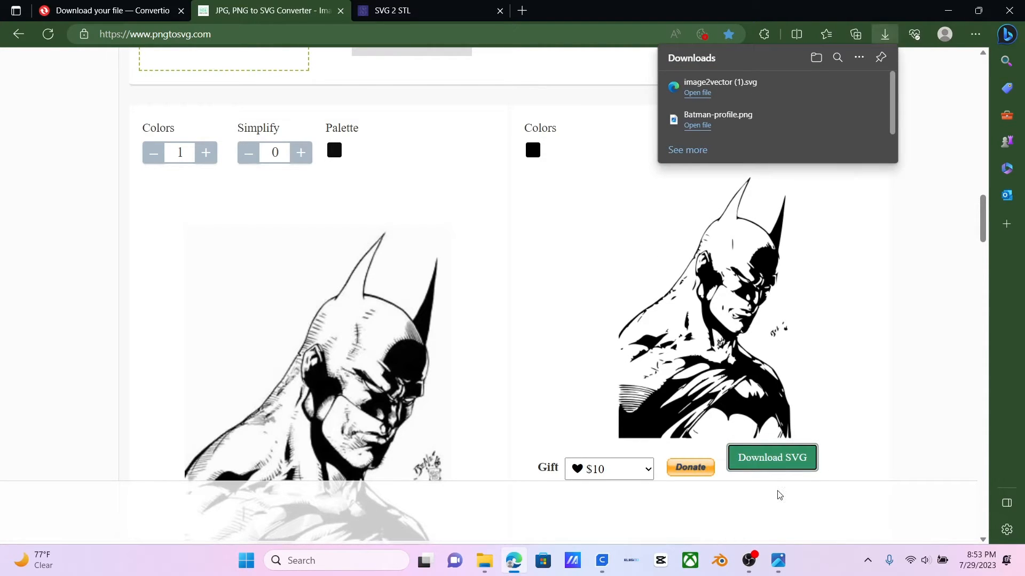
mouse_move(631, 65)
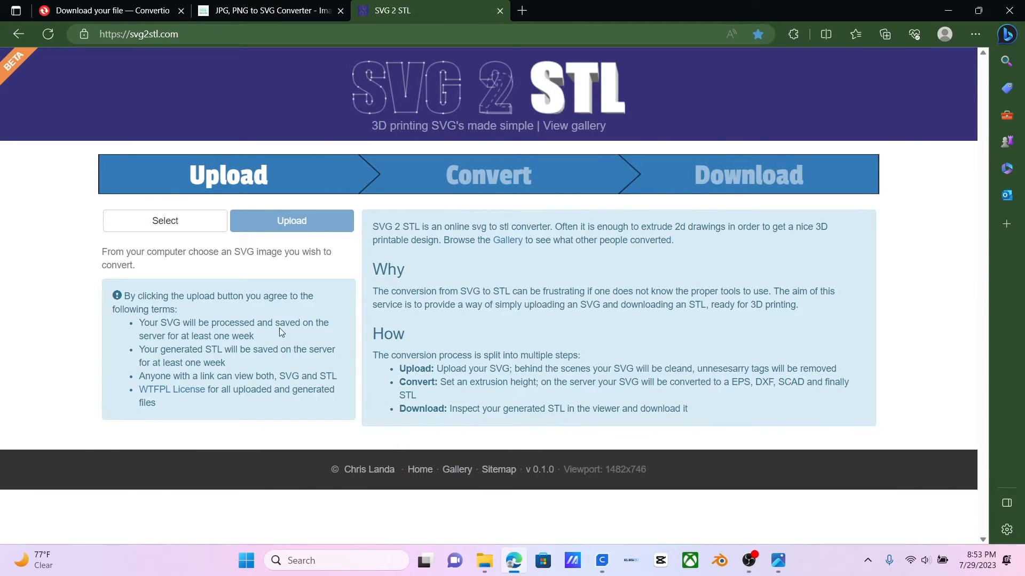
mouse_move(230, 237)
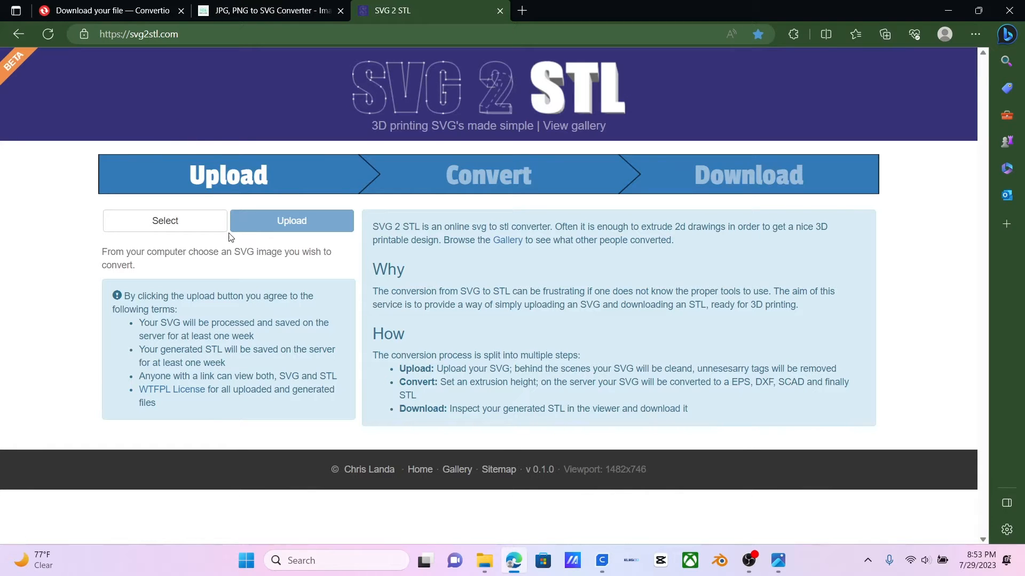
Step: Upload image2vector (1).svg to SVG 2 STL for conversion
click(165, 220)
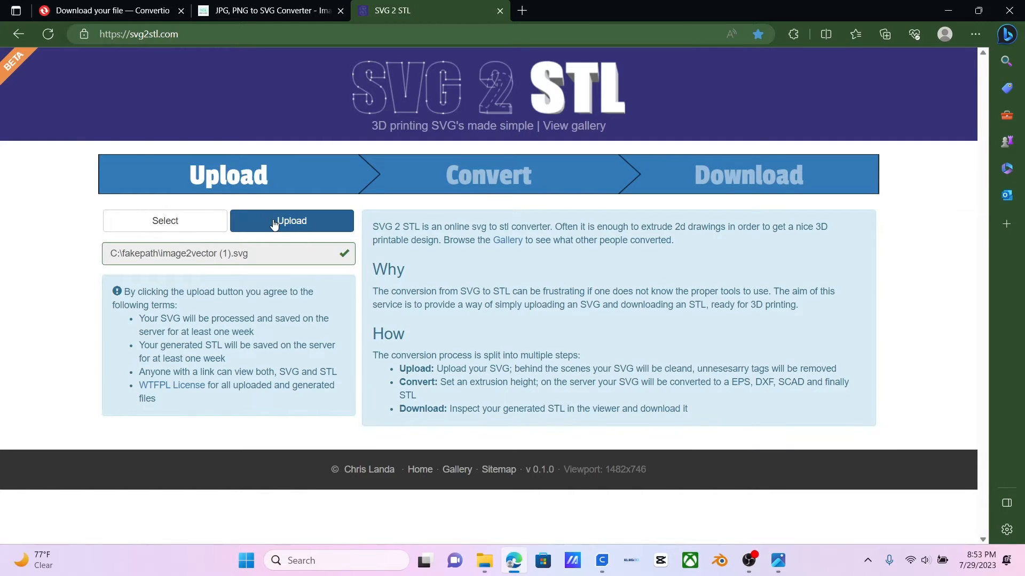
click(291, 221)
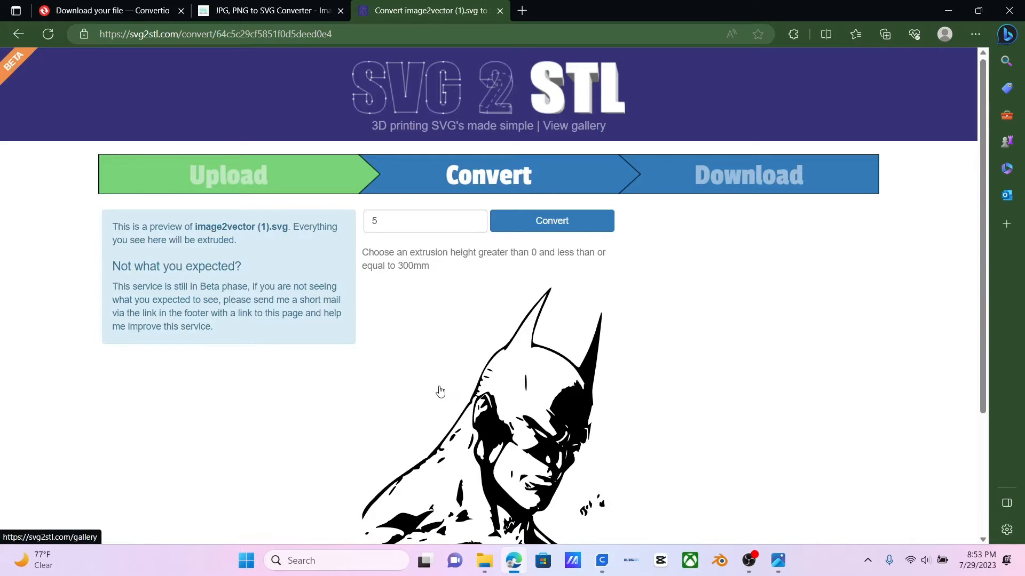
Step: Set the extrusion height to .2 and convert the Batman SVG into an STL
click(425, 221)
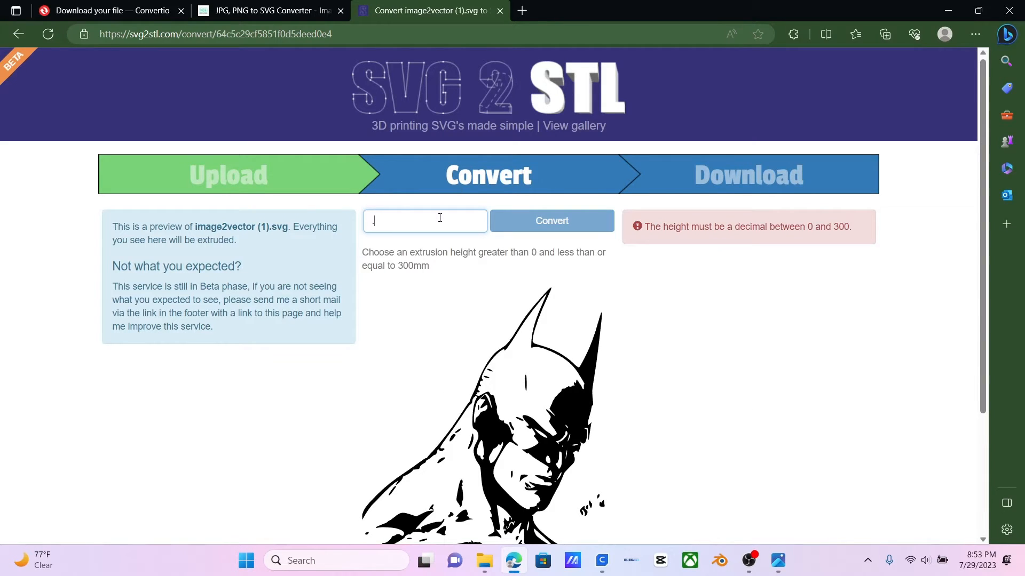
text(.2)
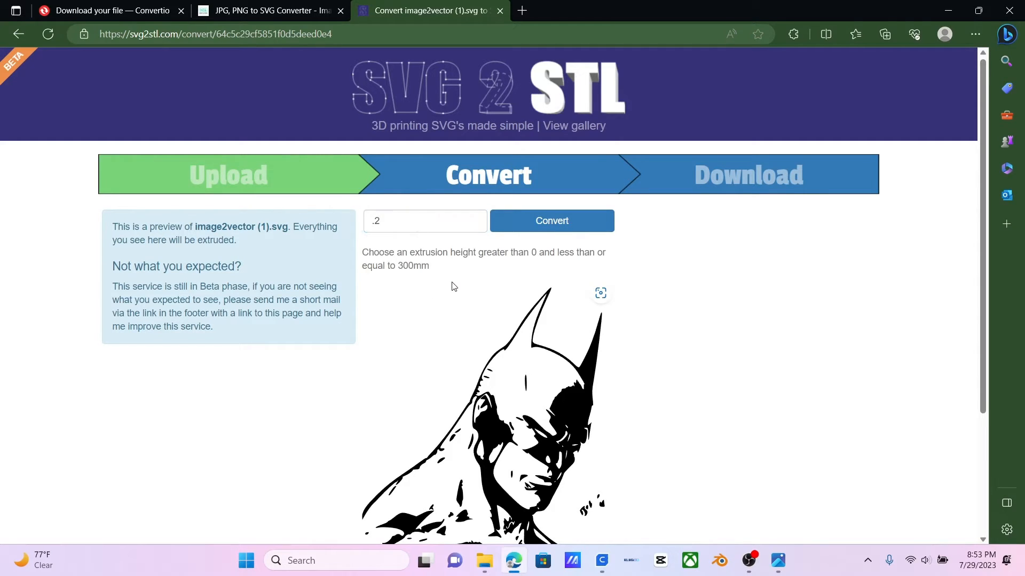
scroll(down, 3)
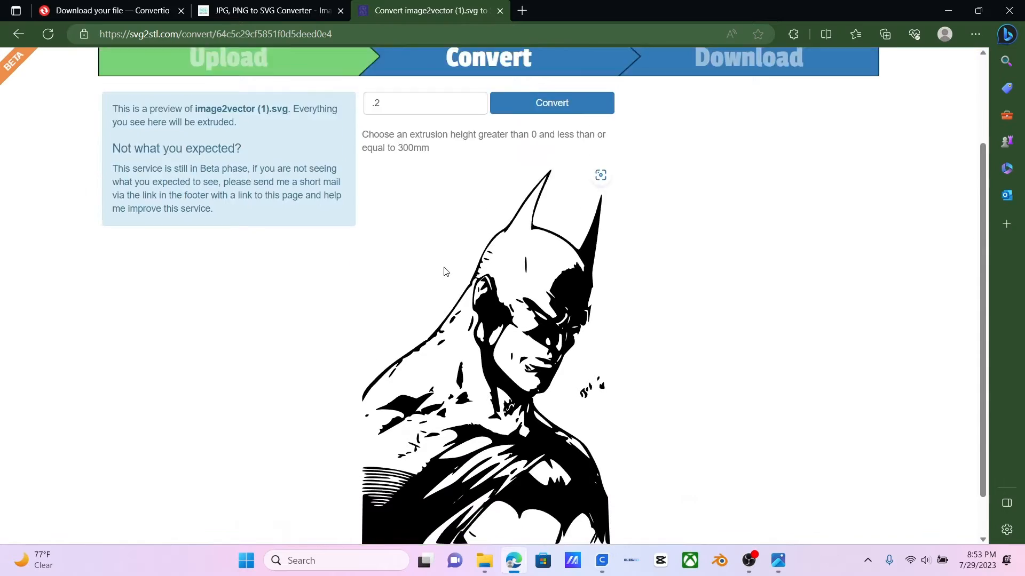
click(551, 102)
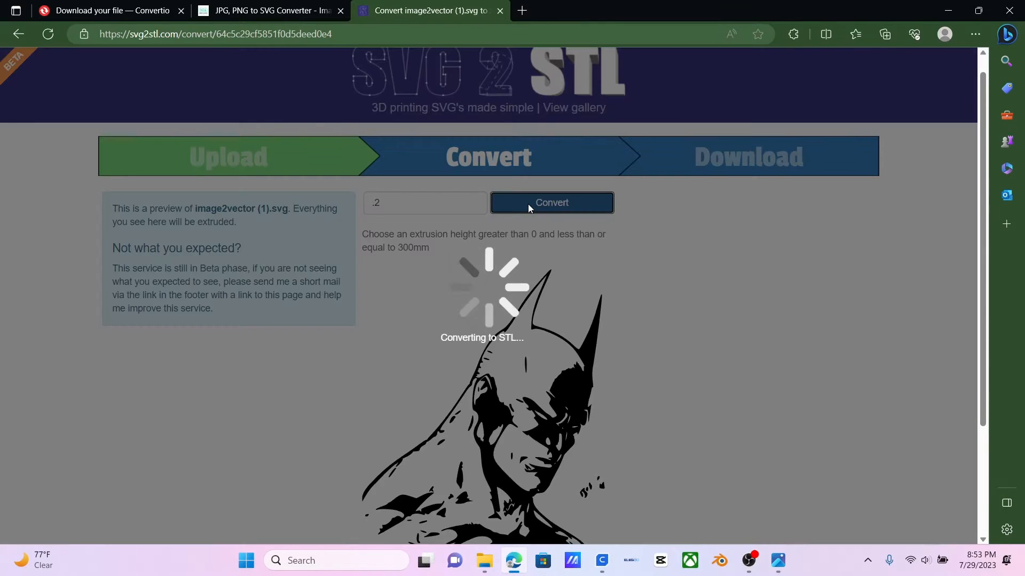
click(551, 203)
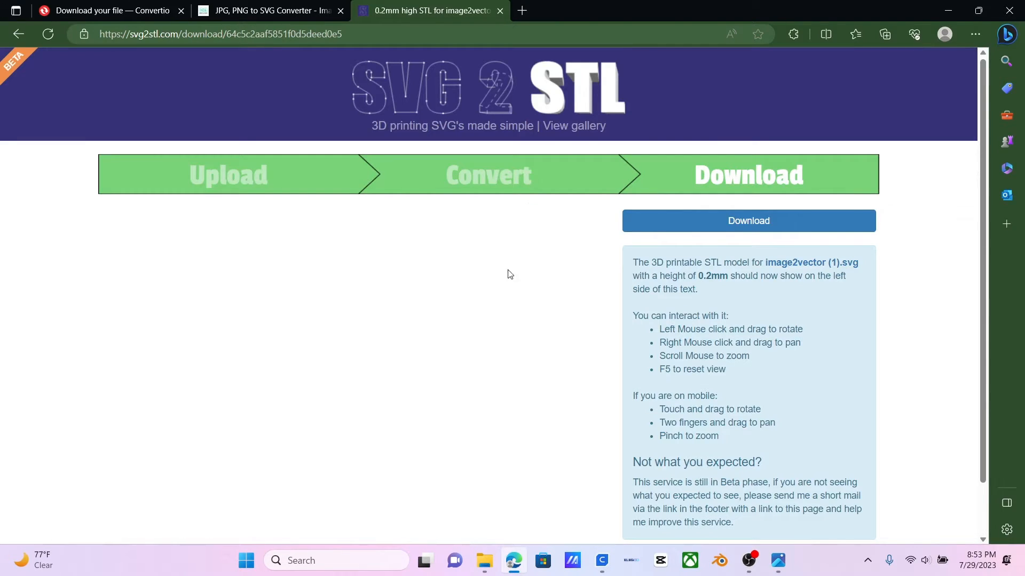
mouse_move(513, 327)
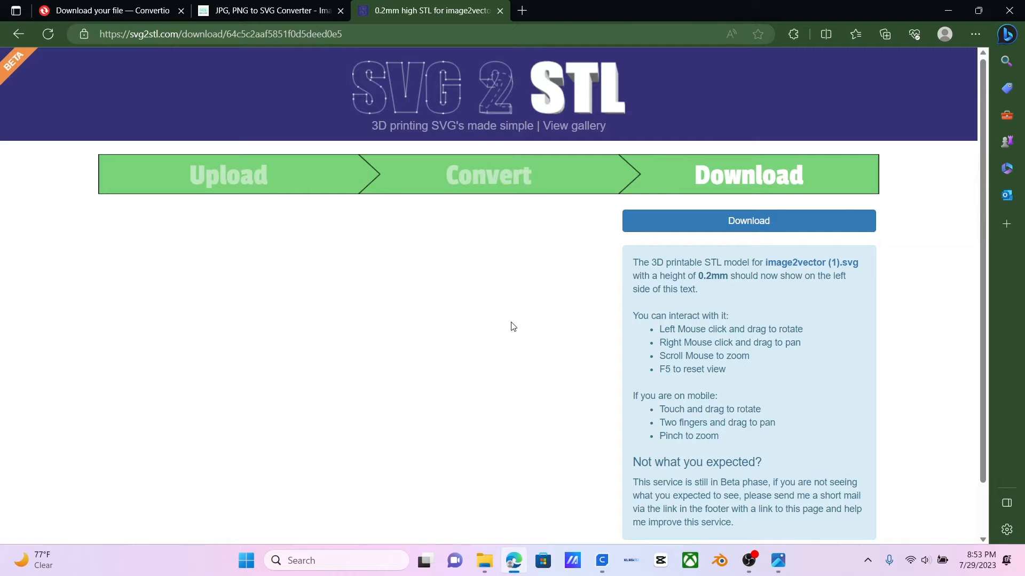
mouse_move(491, 294)
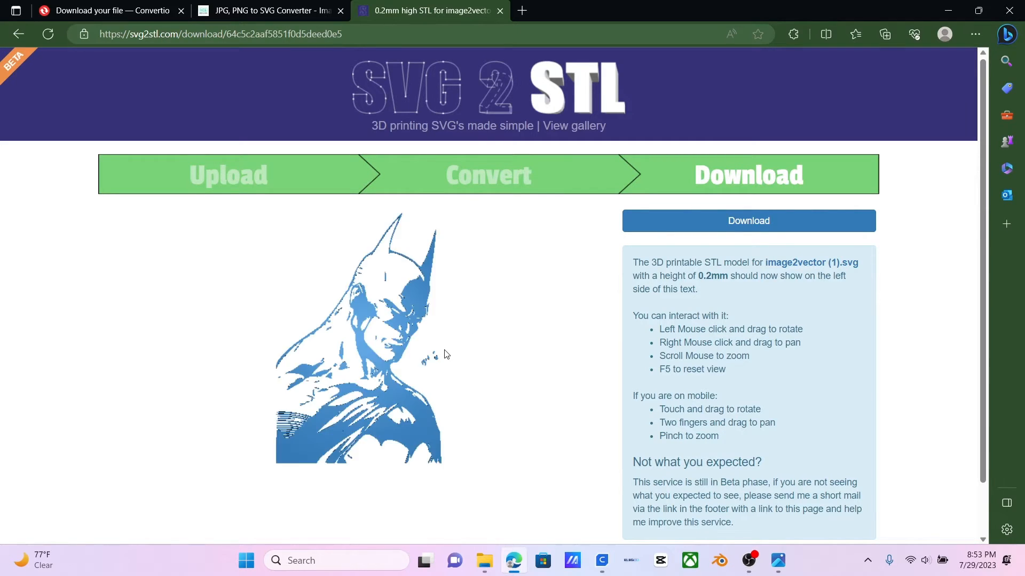
Step: Inspect the Batman model preview and download the 0.2 mm STL file
drag(444, 355, 399, 382)
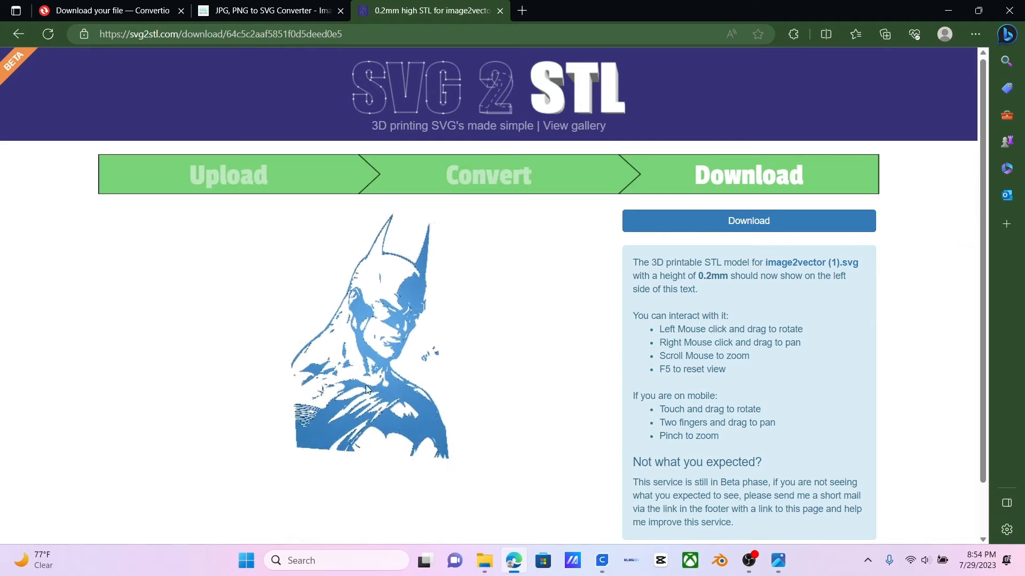
click(747, 220)
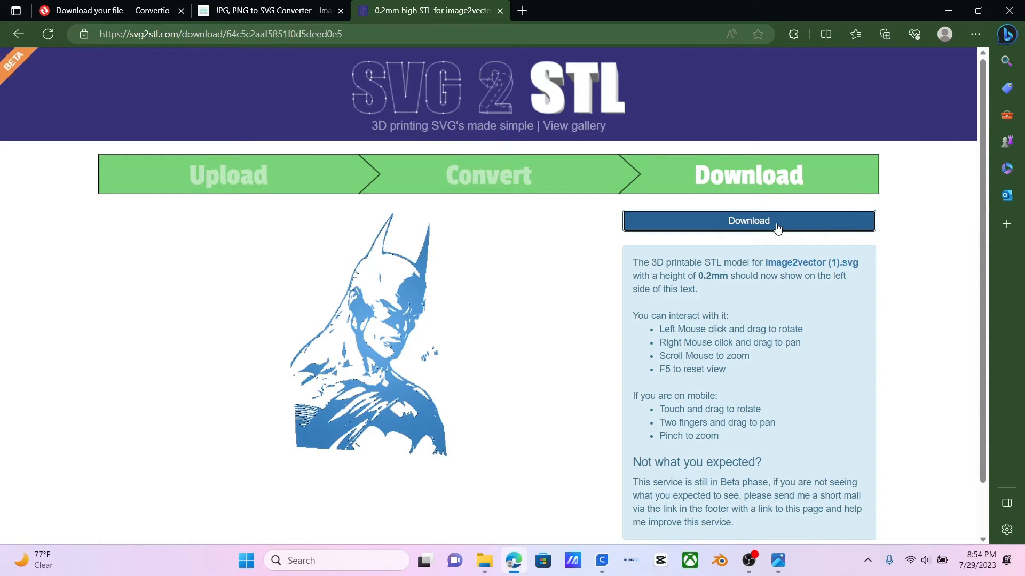
click(747, 220)
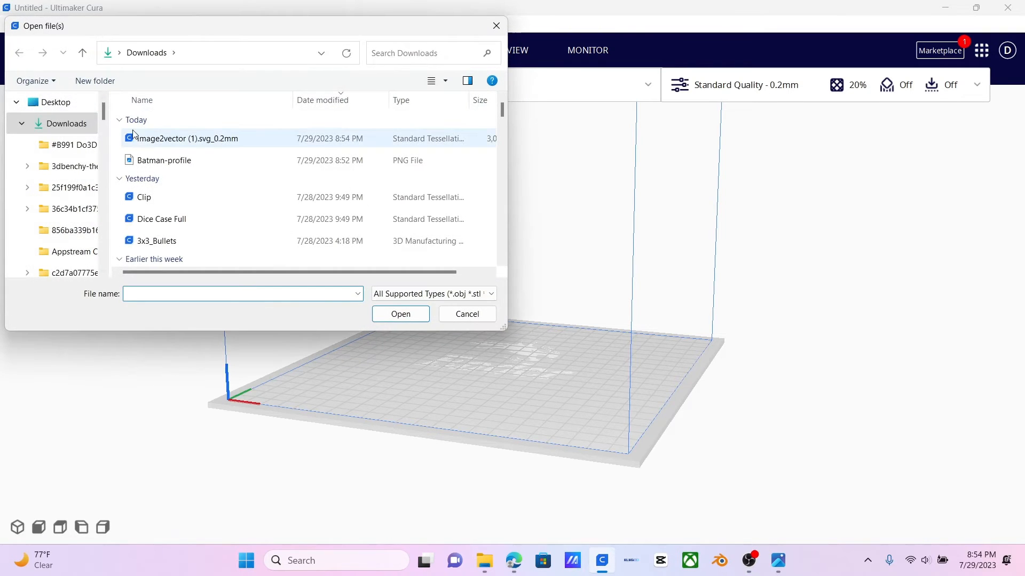
Step: Load image2vector (1).svg_0.2mm from Downloads onto the Ender-3 Pro build plate
click(401, 314)
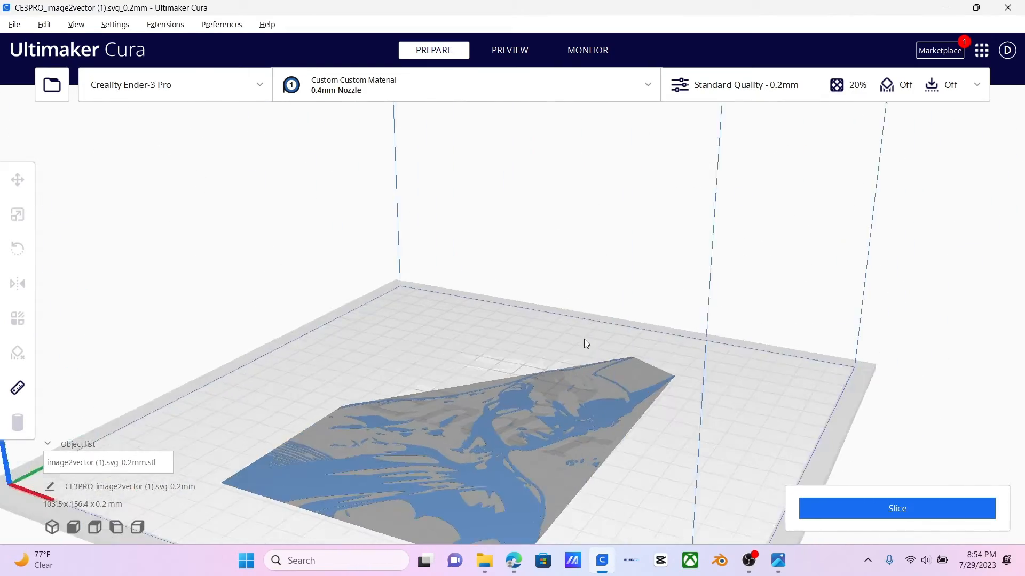
drag(586, 342, 527, 366)
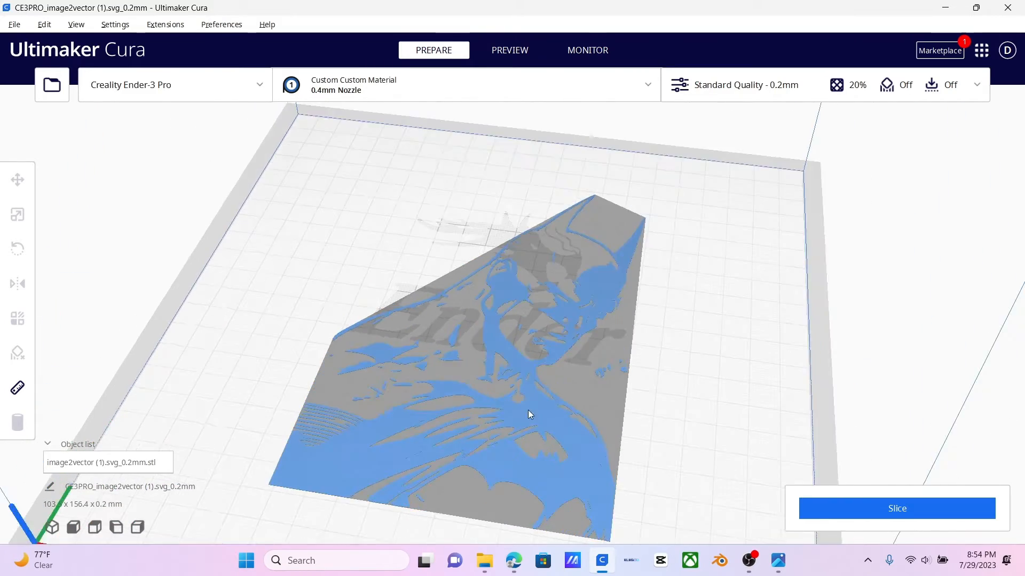
click(17, 179)
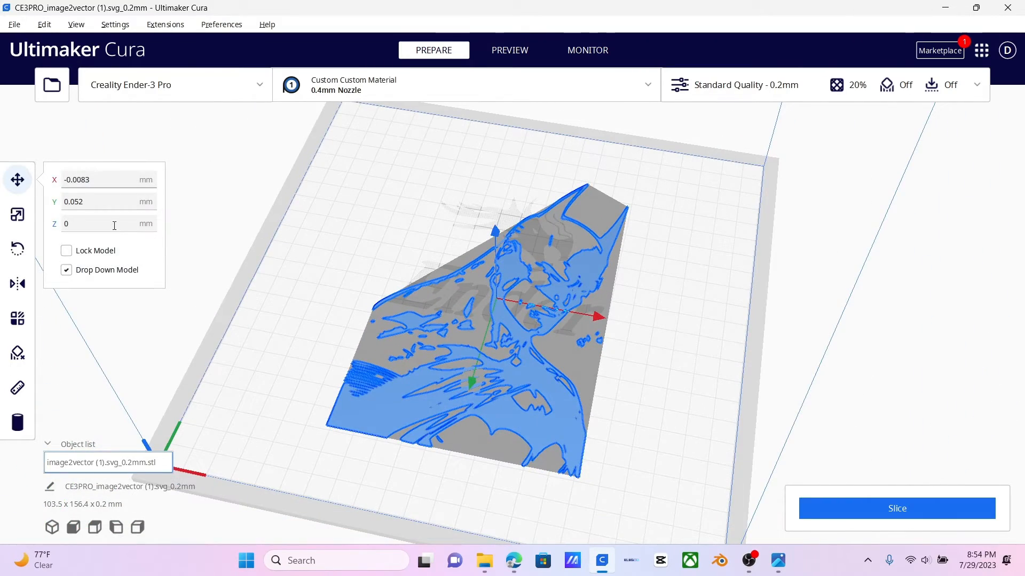
click(108, 224)
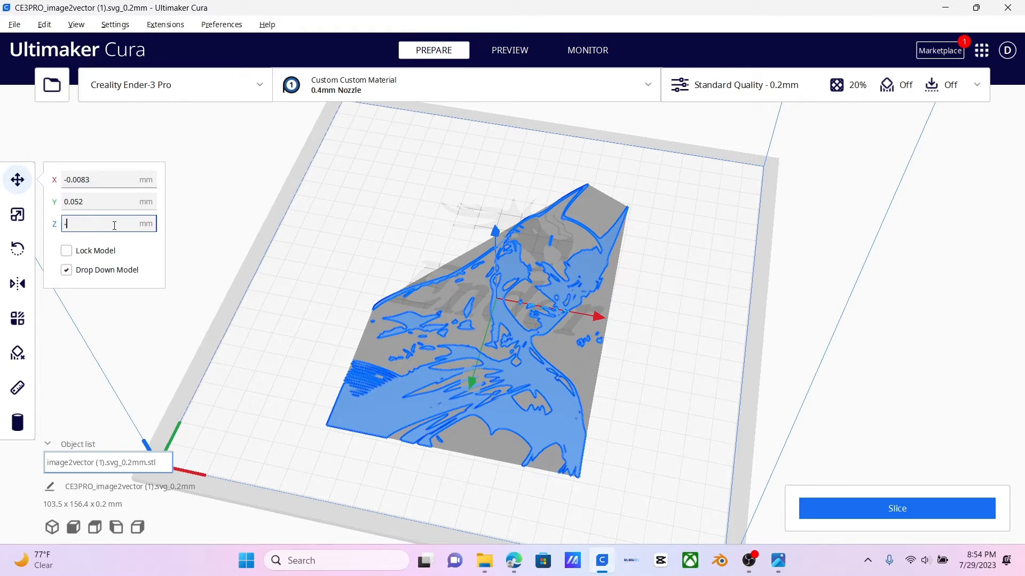
text(-)
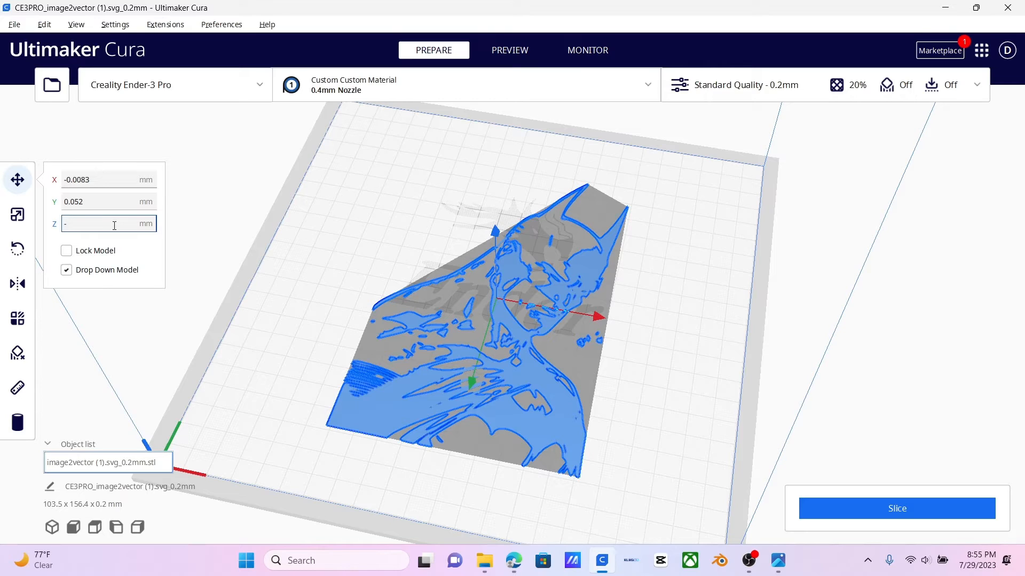
text(-2)
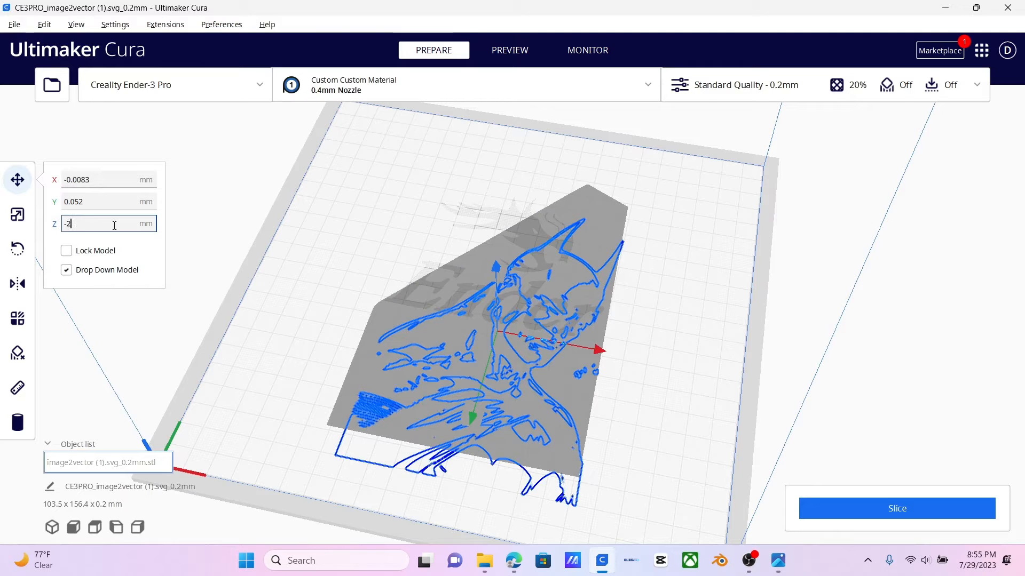
text(25)
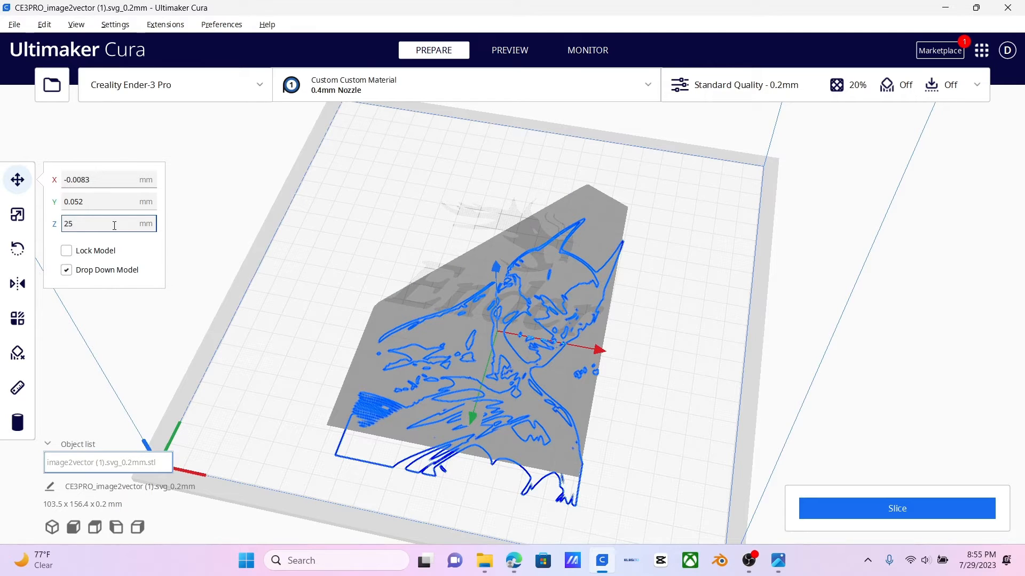
text(0)
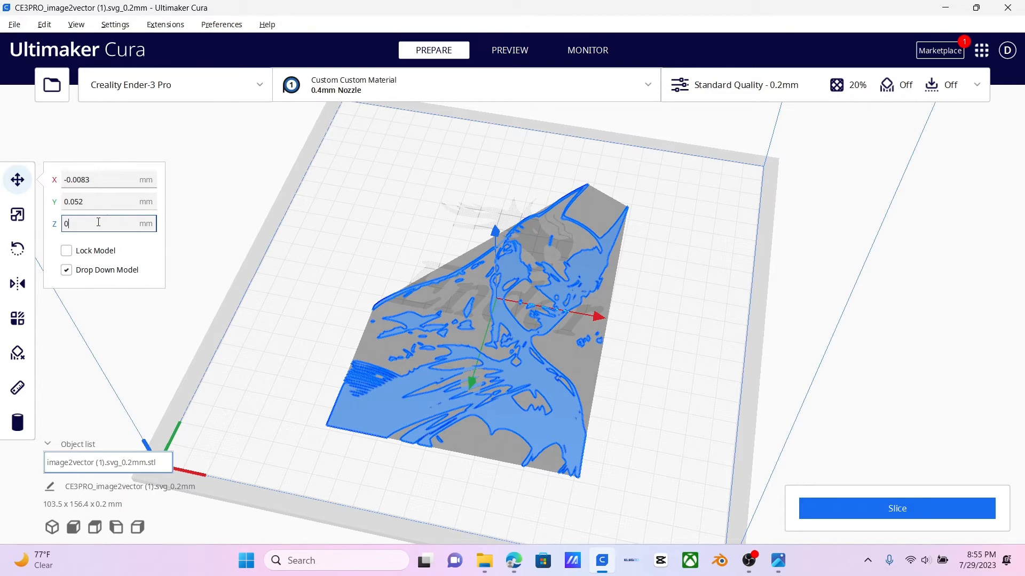
text(2)
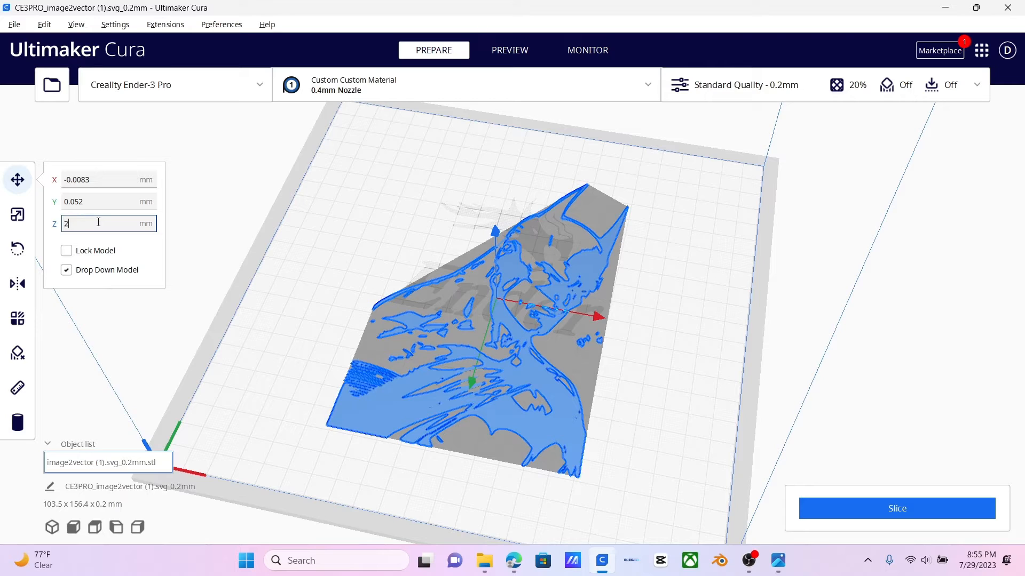
text(0)
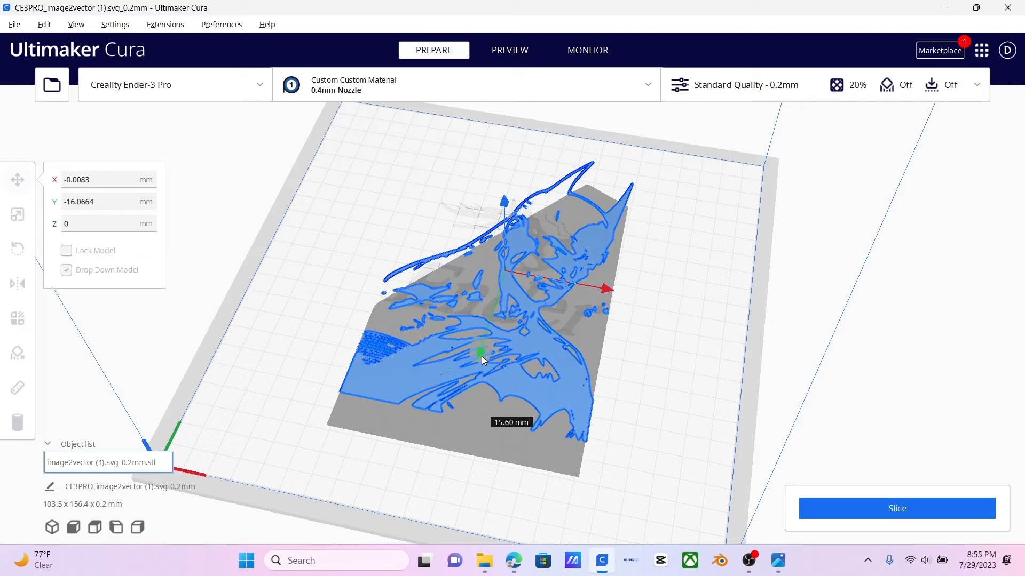
Step: Move the Batman model about 16 mm along Y toward the bed edge and view it from above
drag(481, 356, 486, 333)
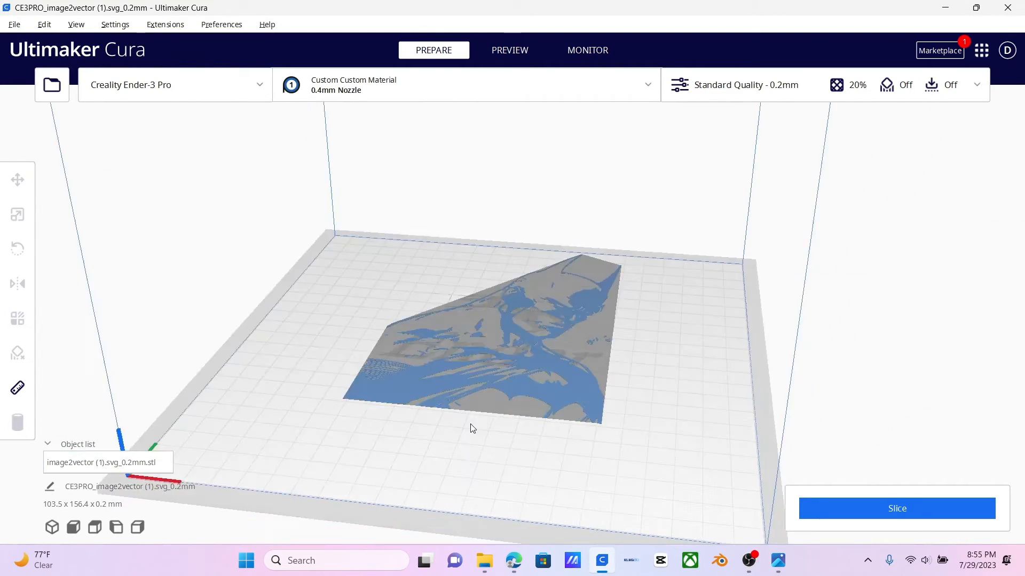
drag(473, 429, 565, 382)
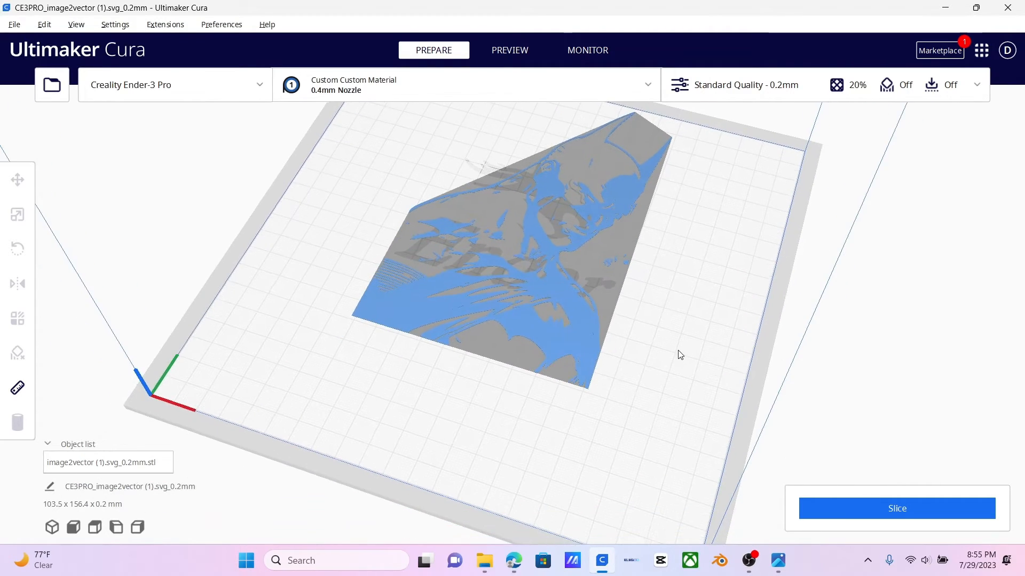
drag(680, 355, 582, 193)
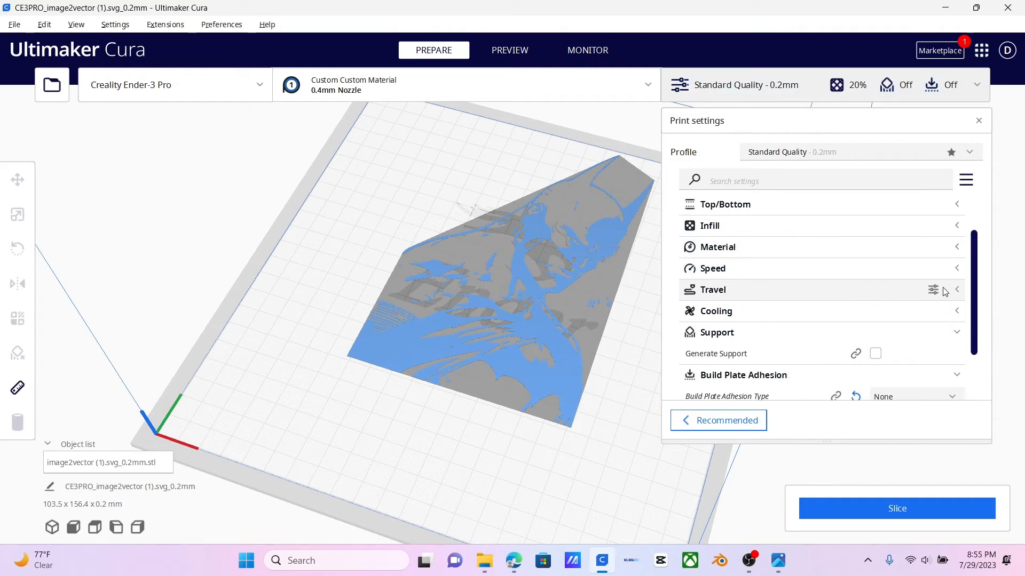
Step: Review the Travel settings, close the print settings and select the Batman model
click(714, 289)
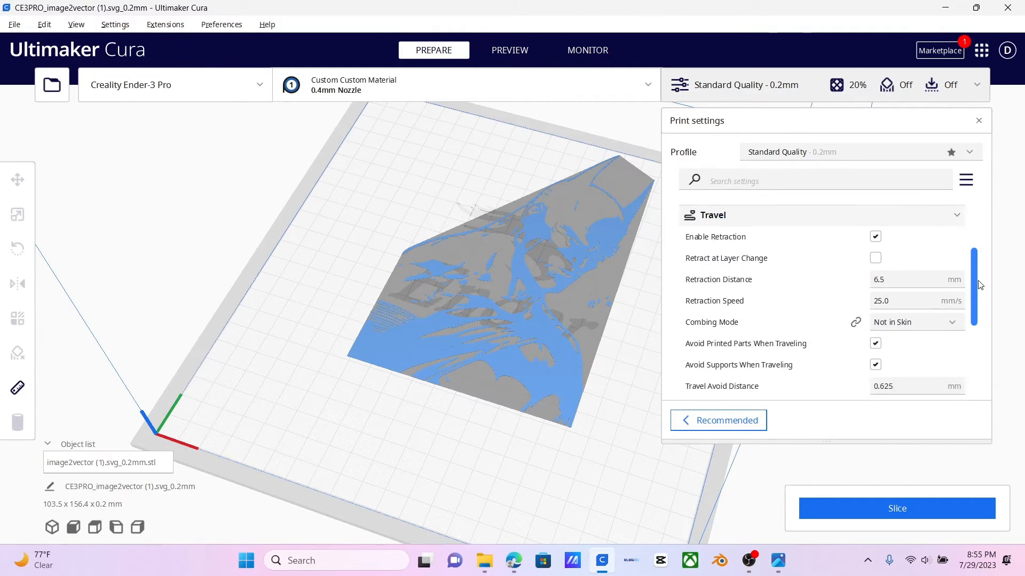
scroll(down, 3)
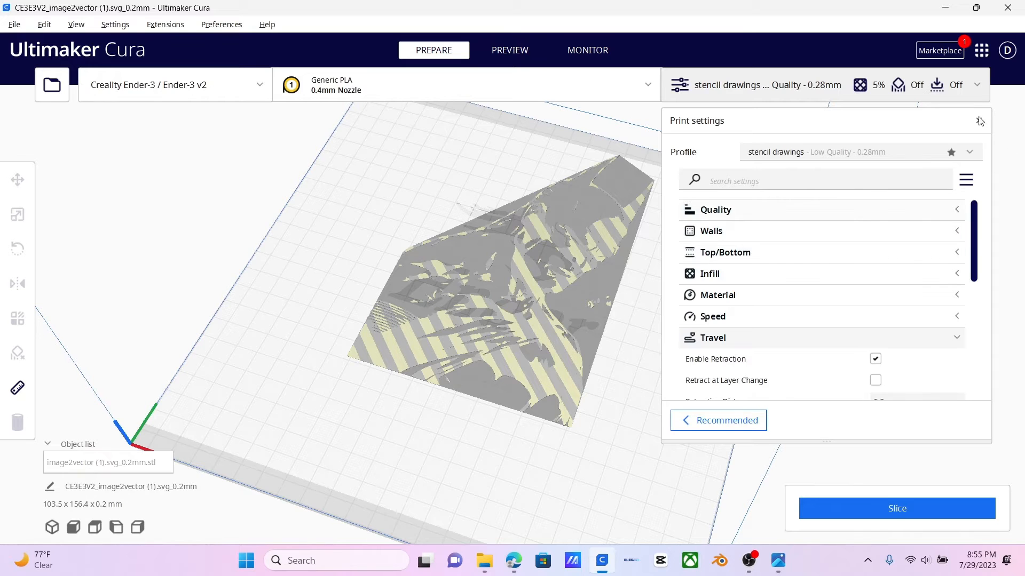
click(17, 179)
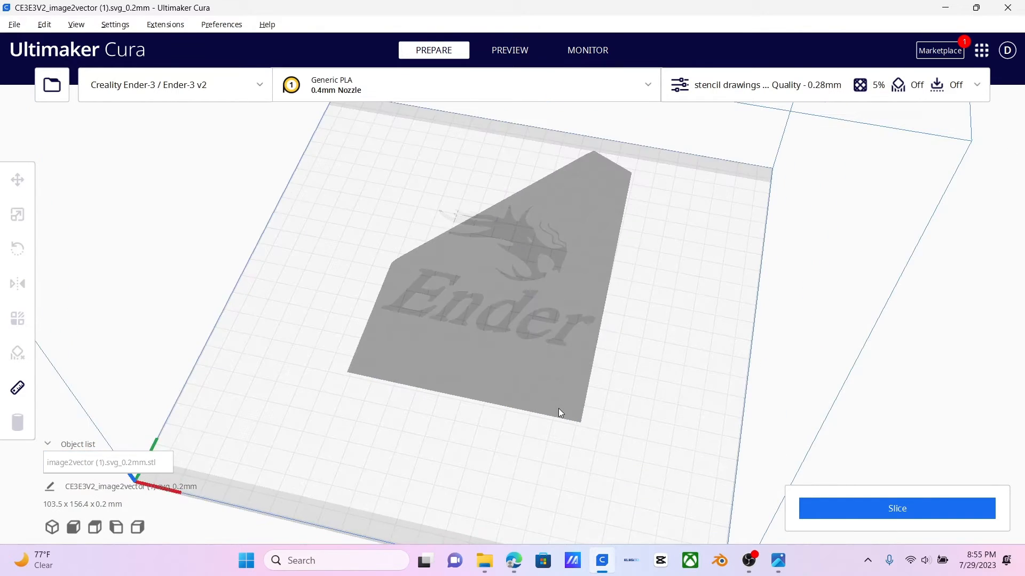
click(17, 179)
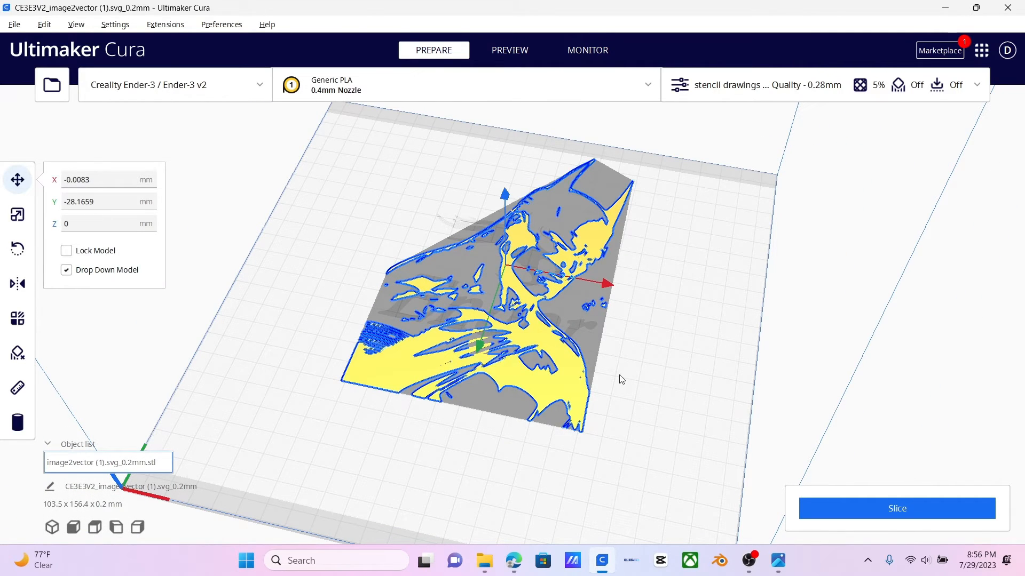
Step: Nudge the Batman model closer to the front edge of the build plate
drag(477, 343, 477, 350)
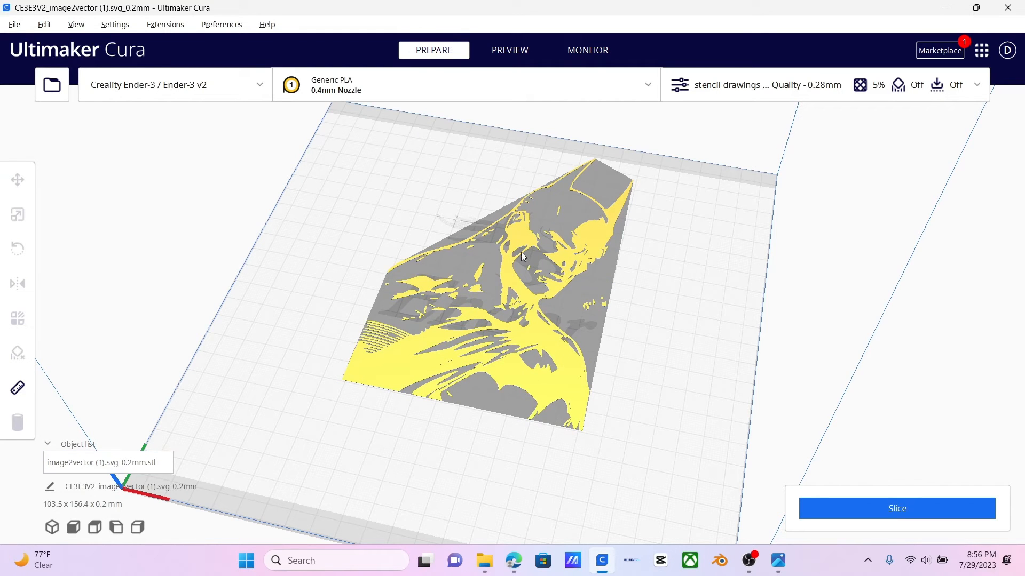
drag(523, 255, 643, 286)
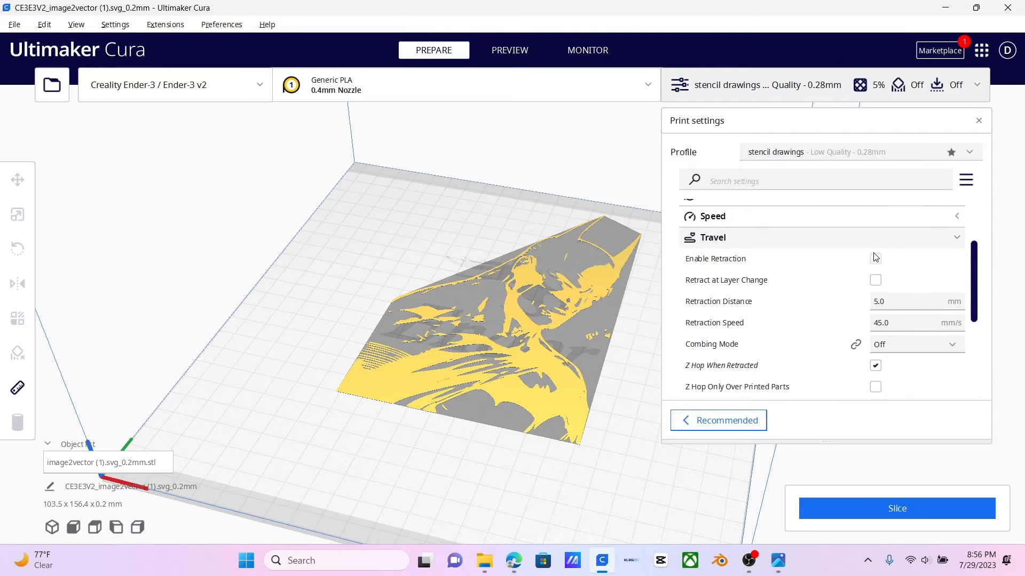
Step: Scroll through the stencil profile's print settings to the Travel category showing Z hop 0.5 mm
scroll(down, 3)
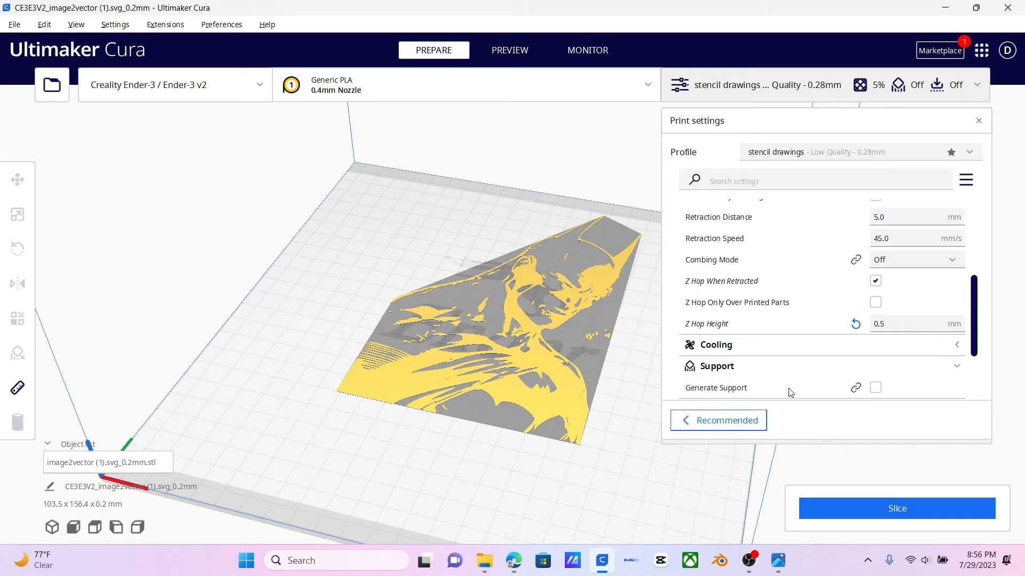
mouse_move(905, 323)
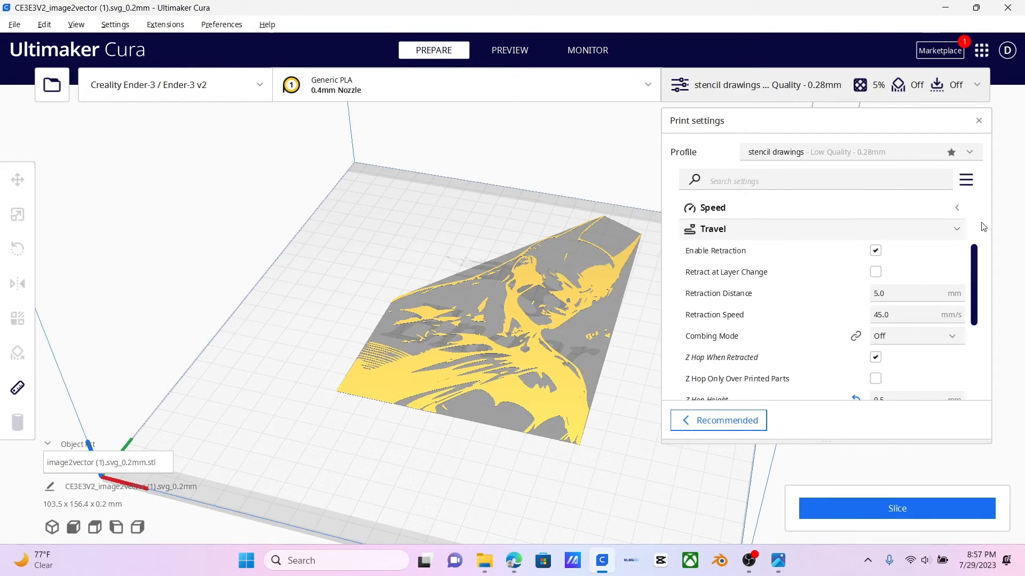
scroll(down, 3)
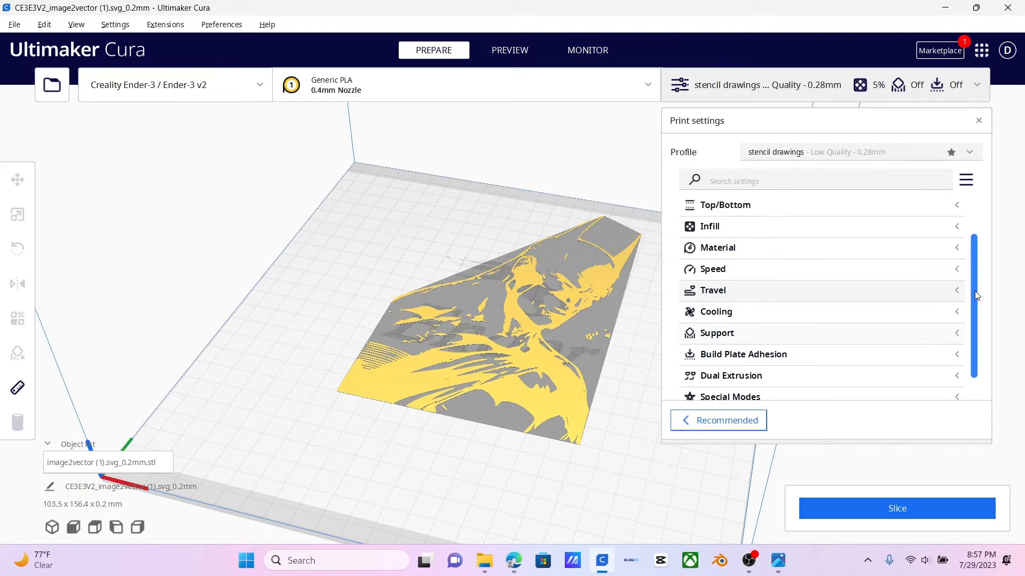
scroll(down, 3)
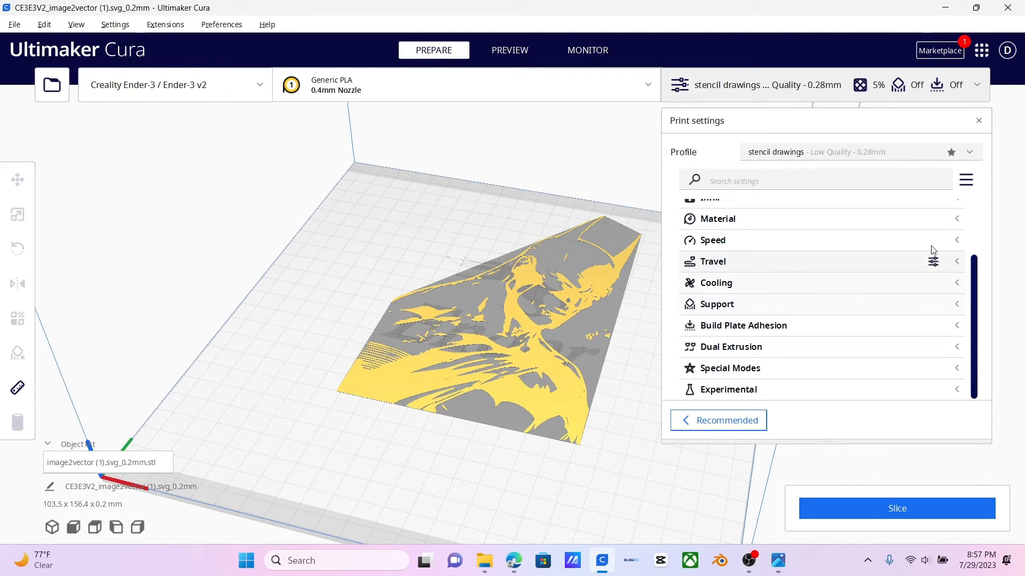
click(713, 240)
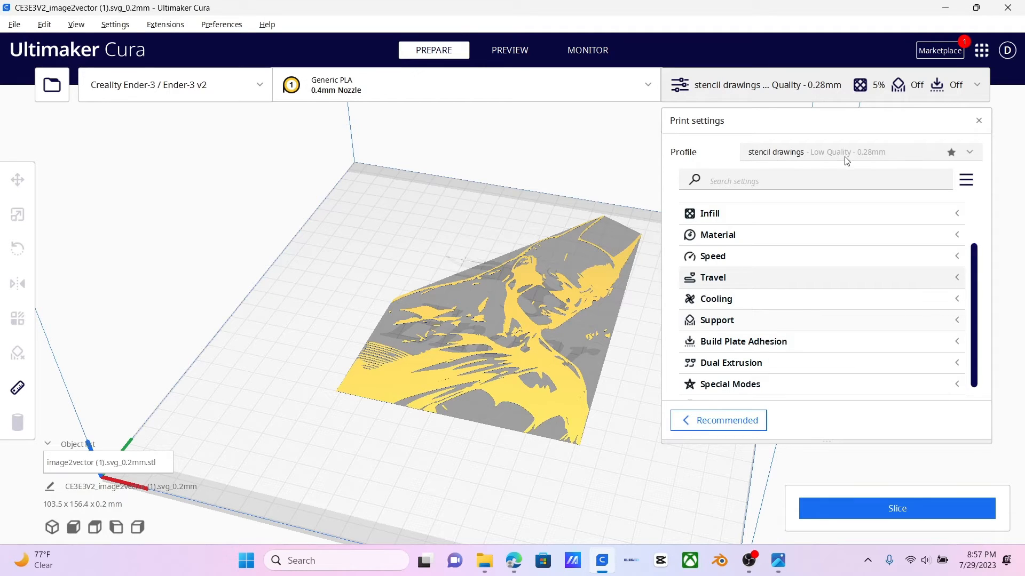
mouse_move(775, 145)
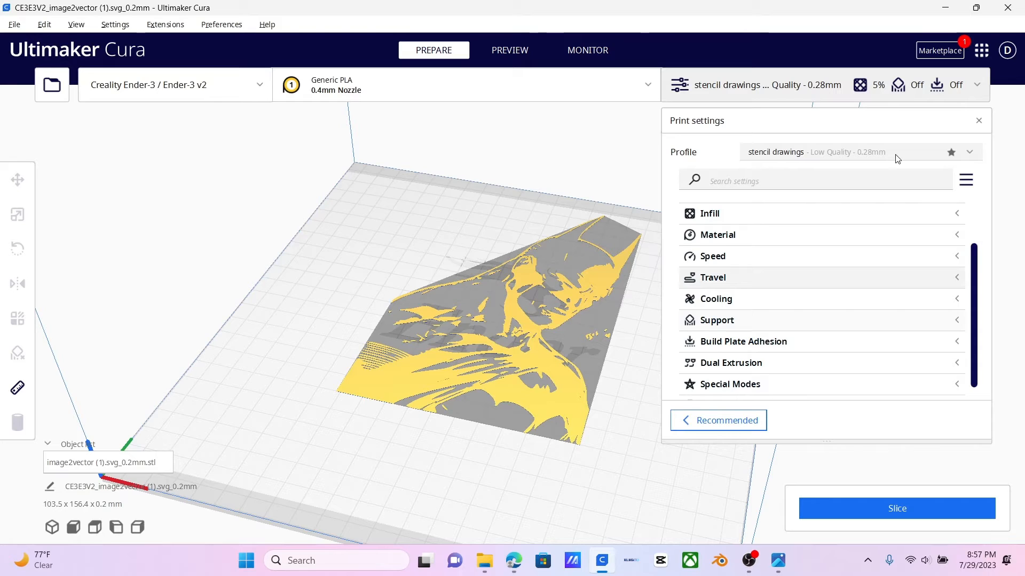
Step: Close the print settings panel and start slicing the Batman model
click(970, 151)
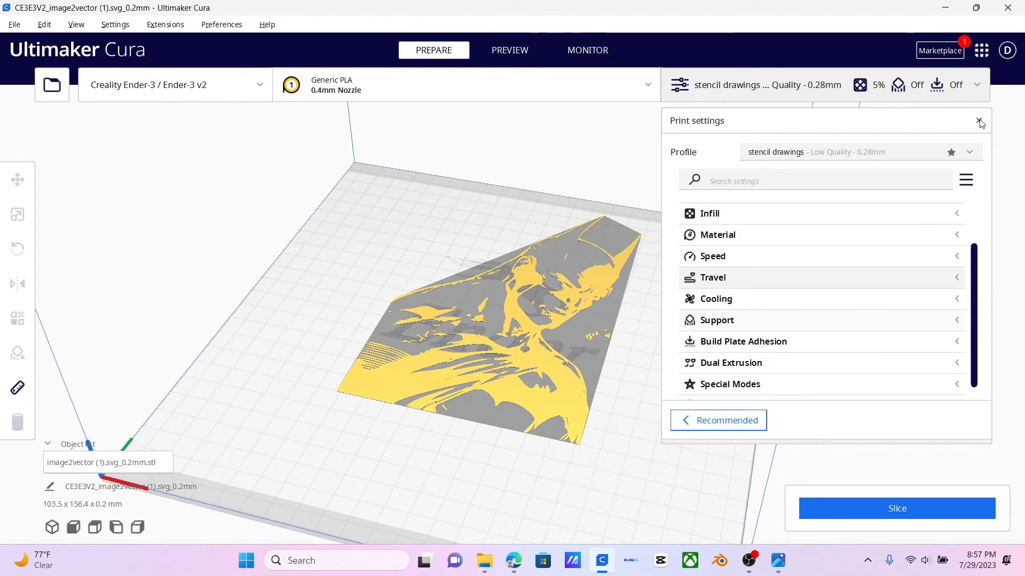
click(980, 122)
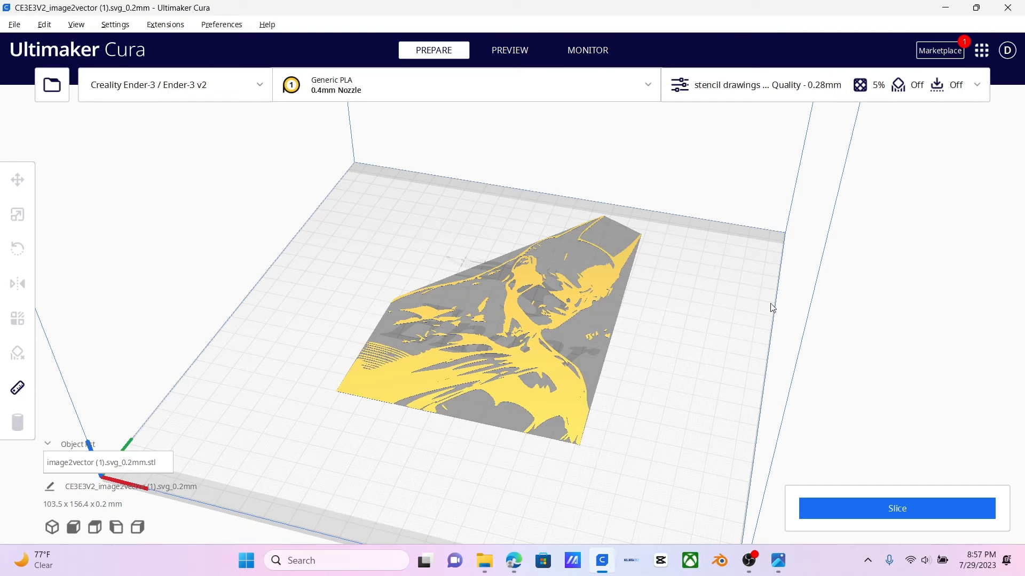
click(897, 509)
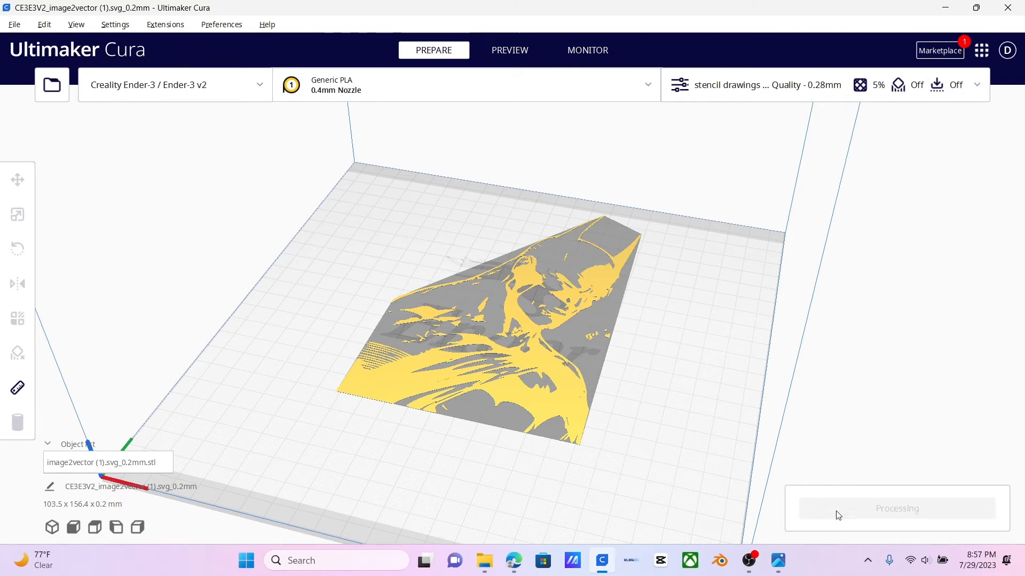